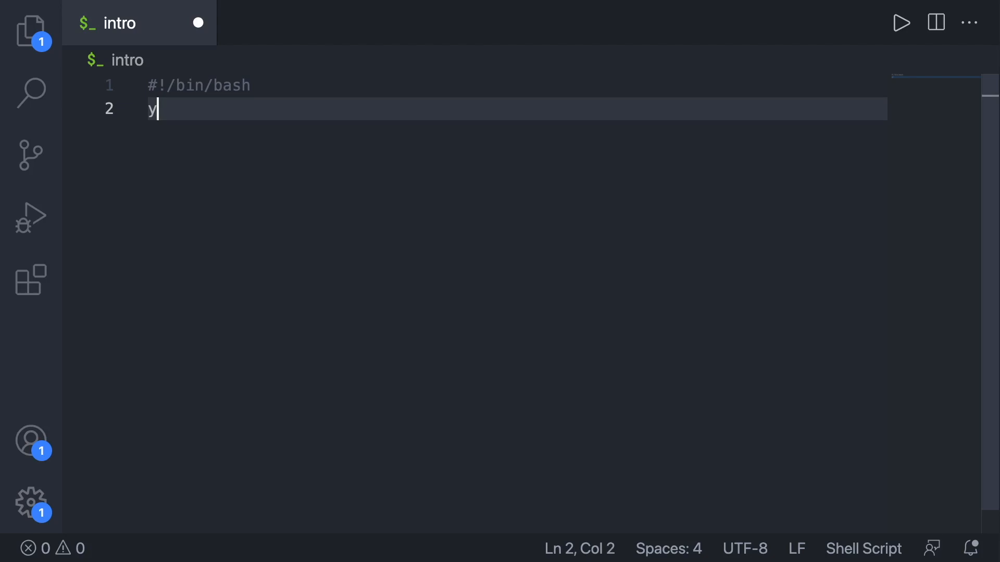
Set y=5 and x=10, echo $x+$y, and run the script to print 10+5
text(=5)
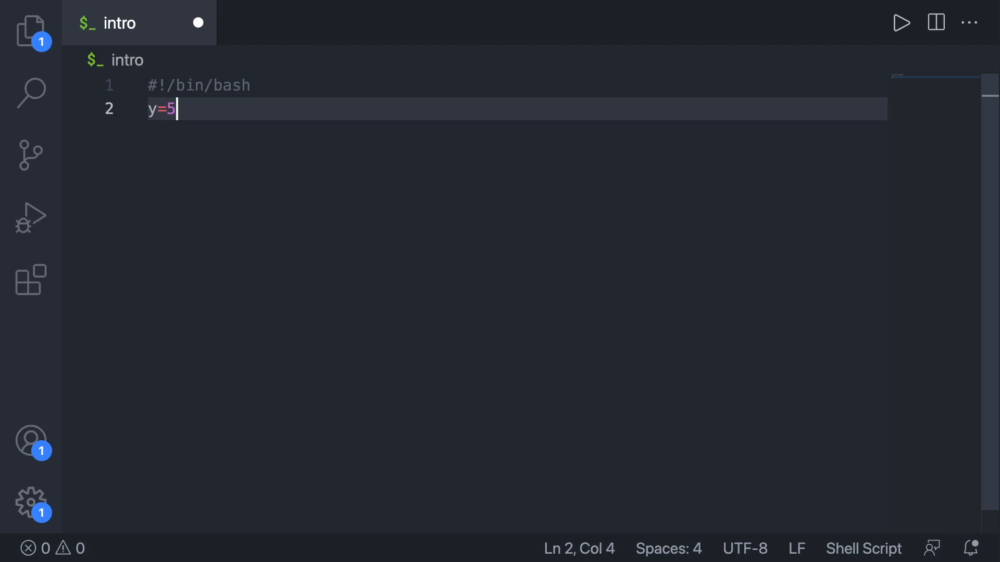
text(x=10)
text(echo)
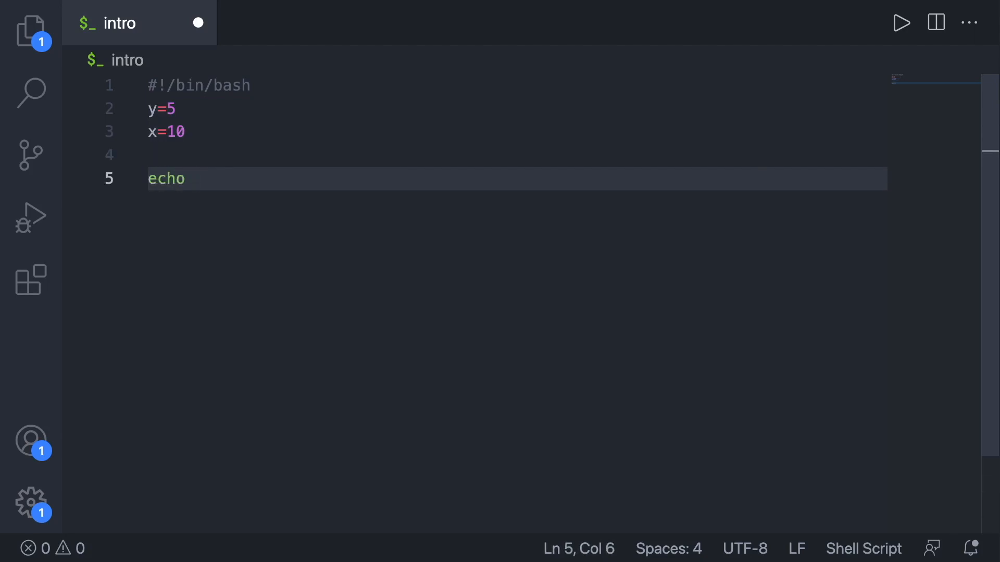
text($x+)
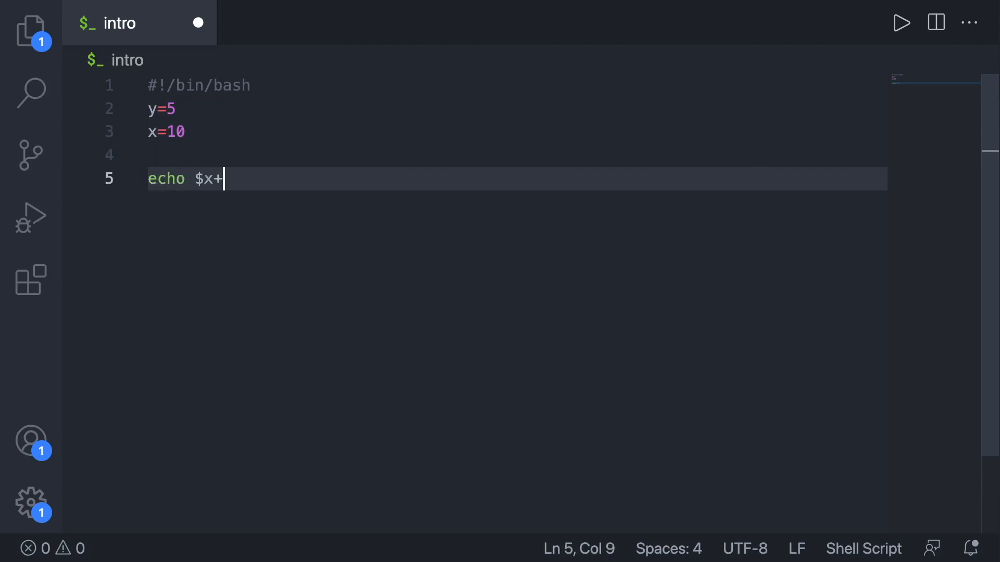
text($y)
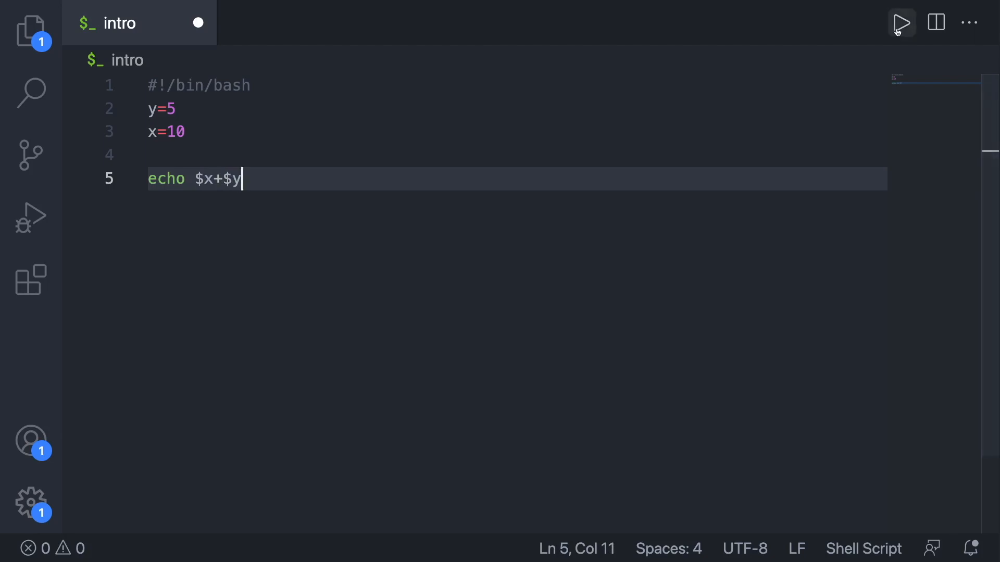
click(901, 23)
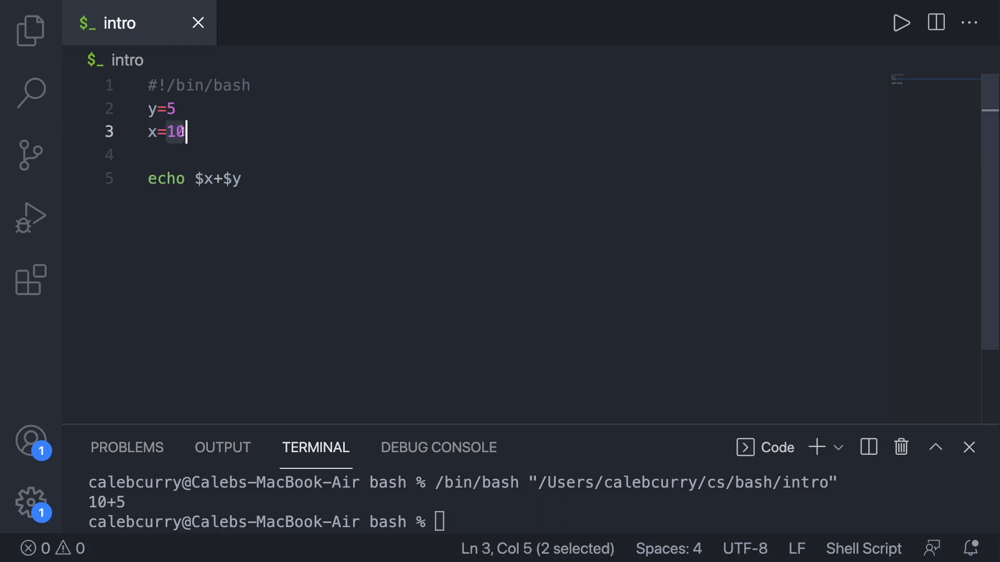
Wrap $x+$y in $(( )) so the script prints 15, then remove the inner dollar signs
click(222, 179)
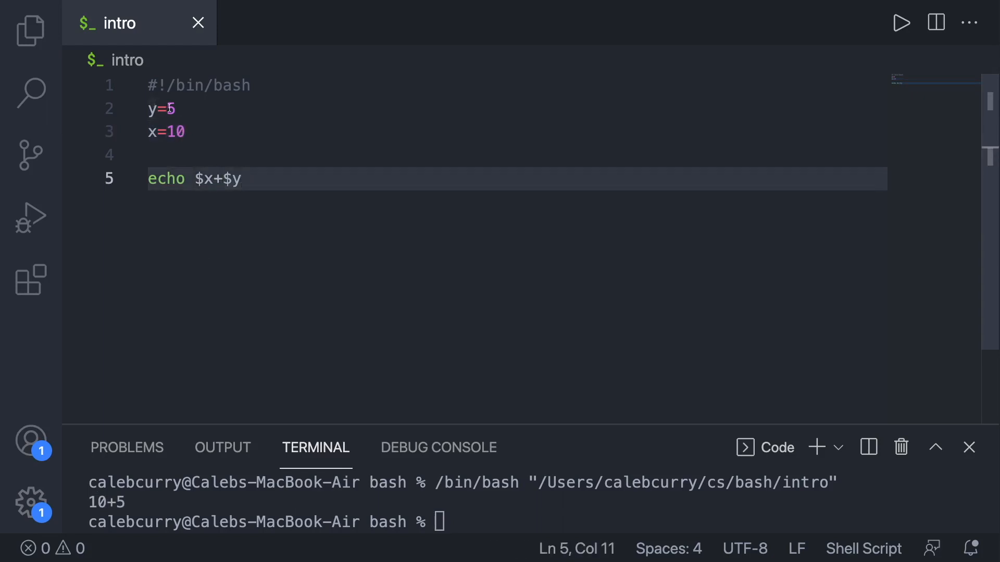
click(196, 179)
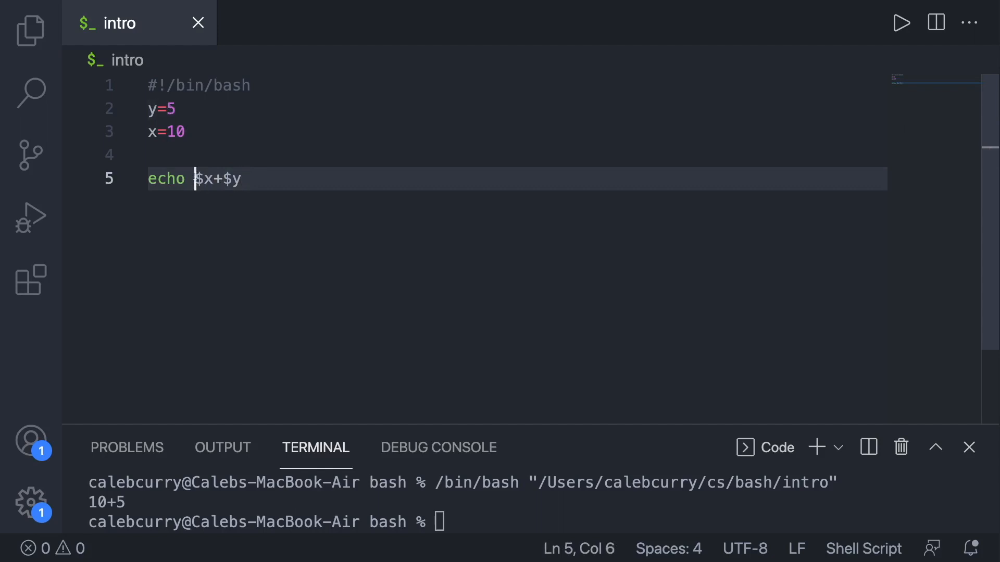
text($)
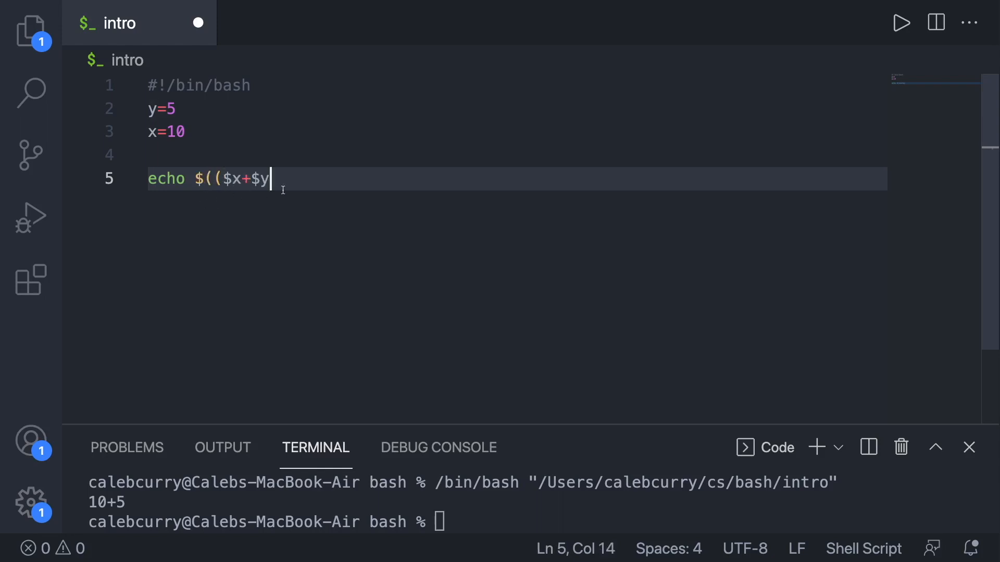
text()))
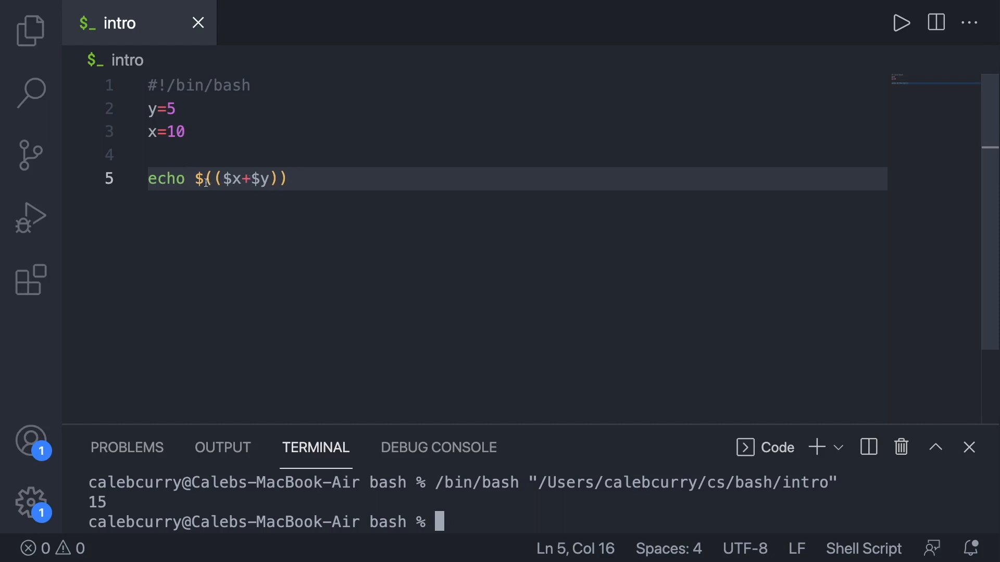
click(233, 179)
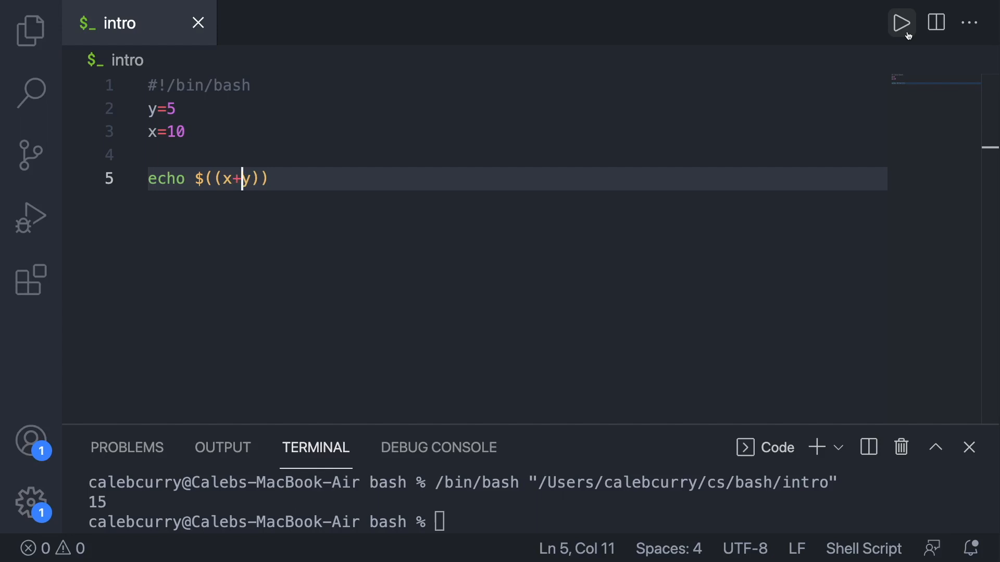
Run subtraction, multiplication and division versions (5, 50, 2), then change x to 11
text(-)
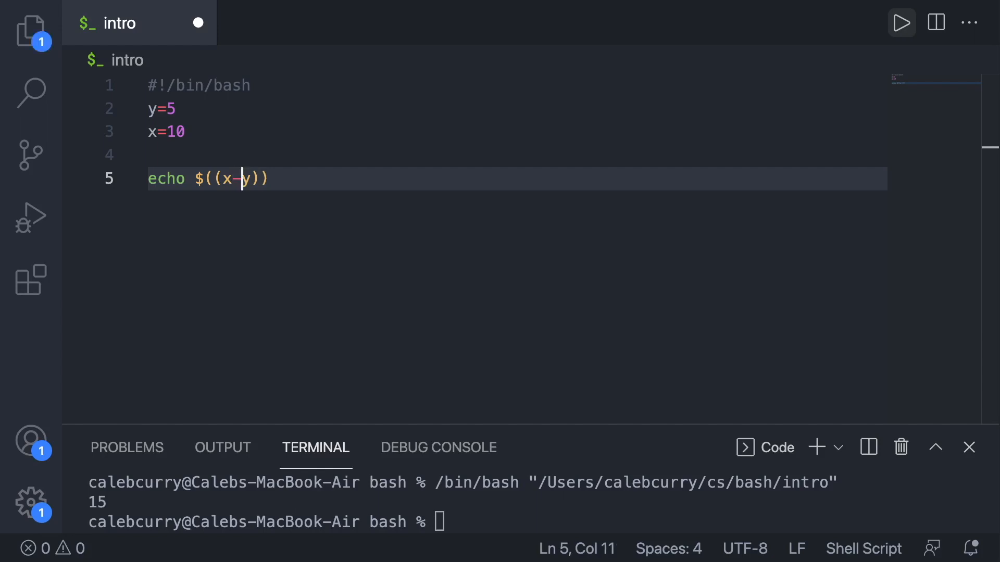
click(900, 22)
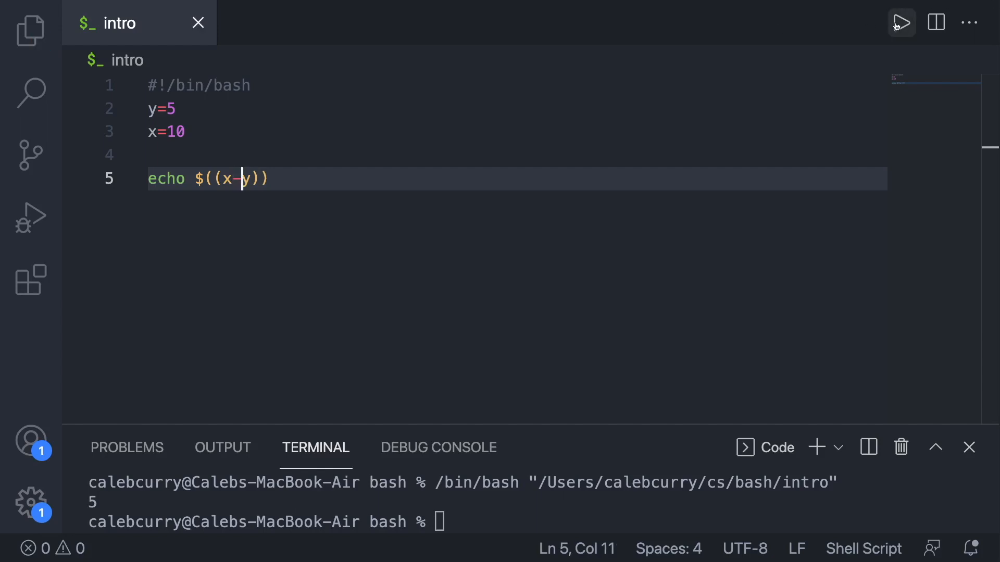
text(*)
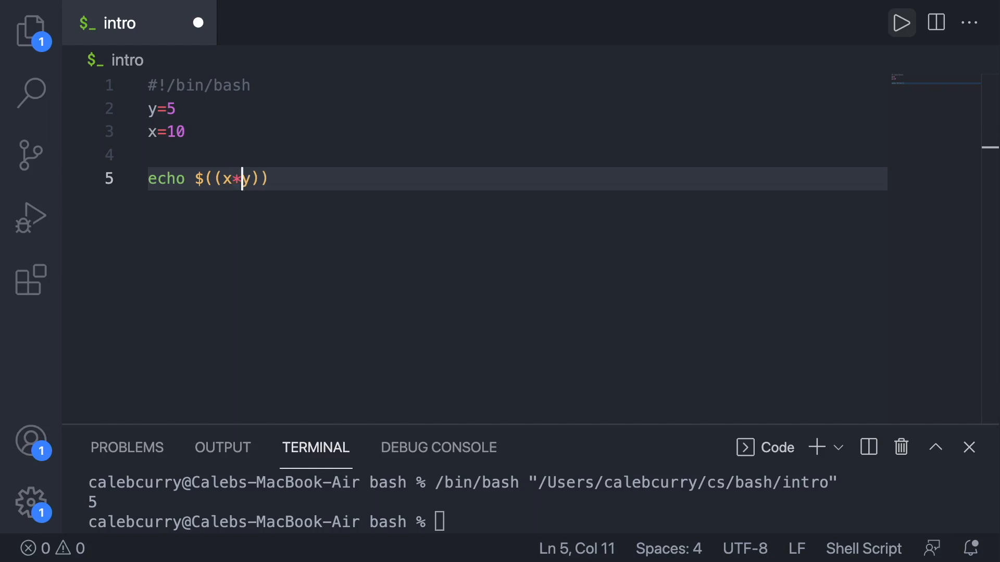
click(901, 22)
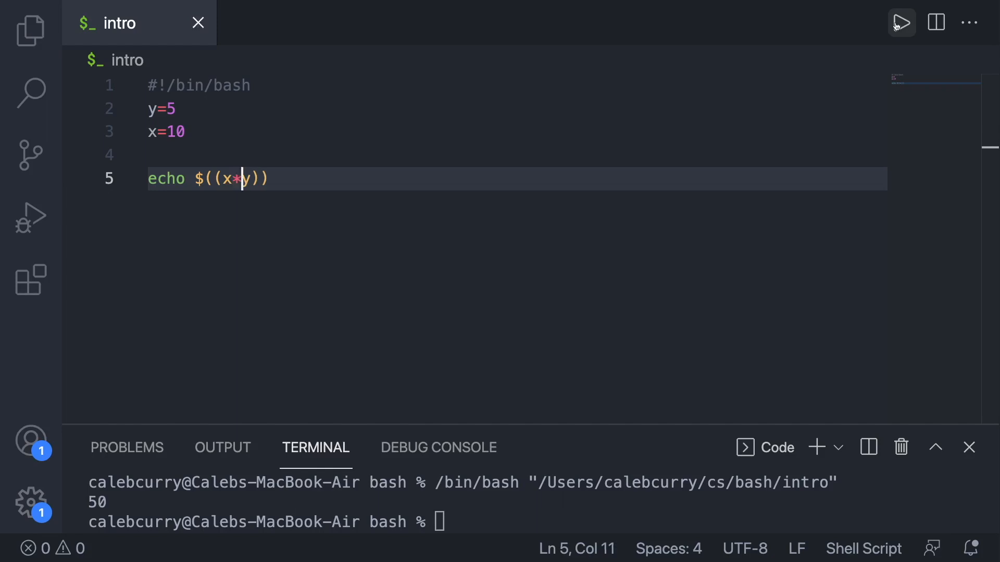
text(/)
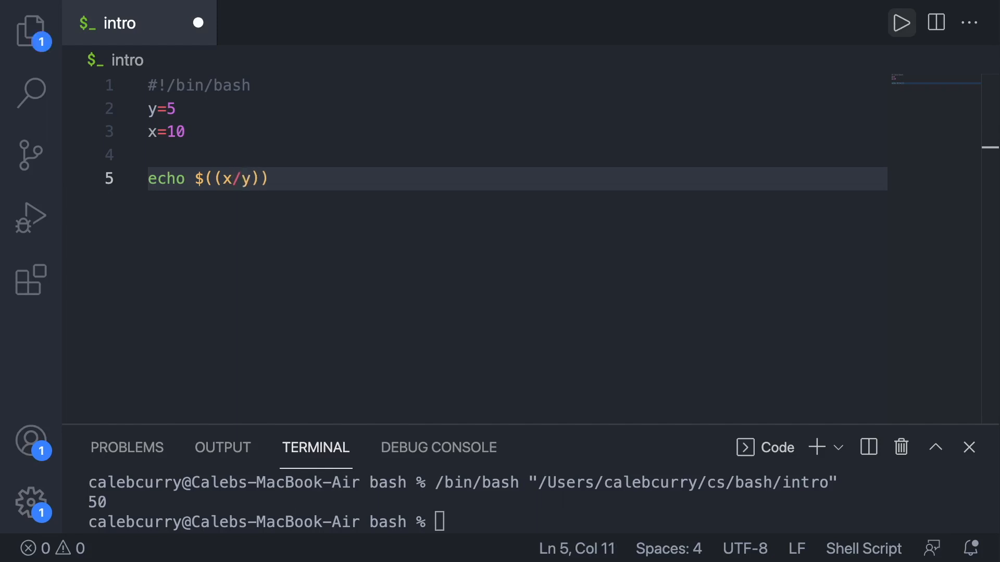
click(900, 22)
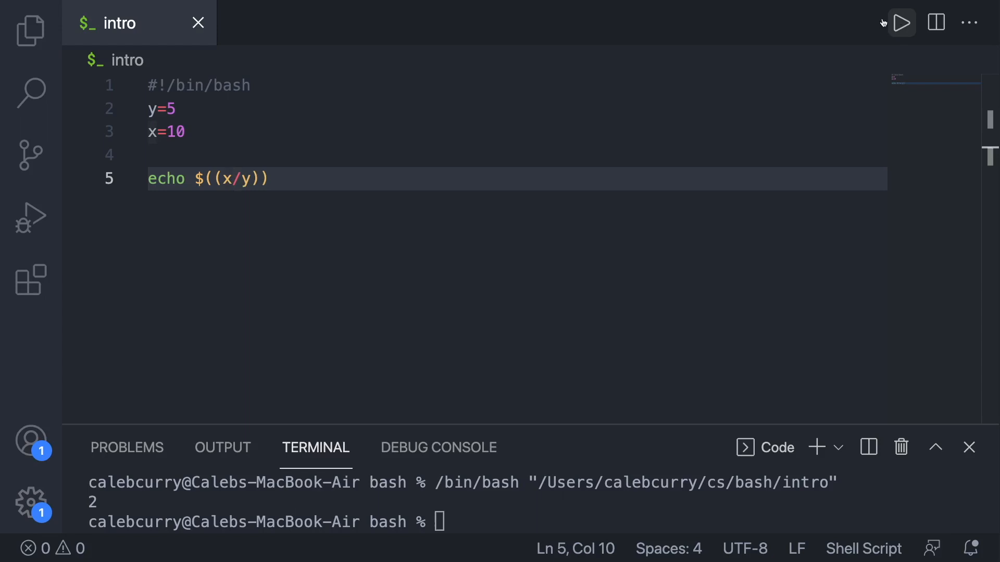
key(Backspace)
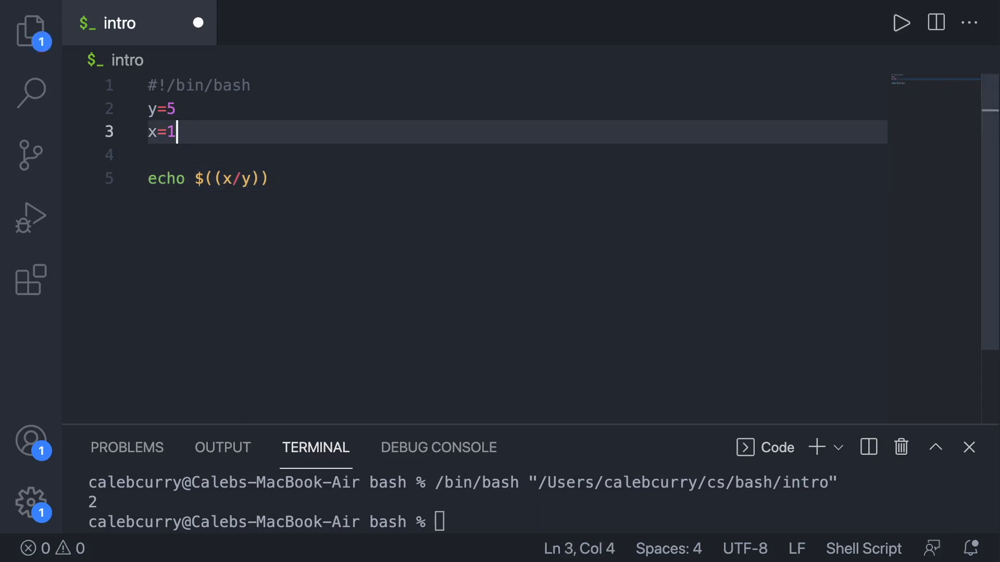
text(1)
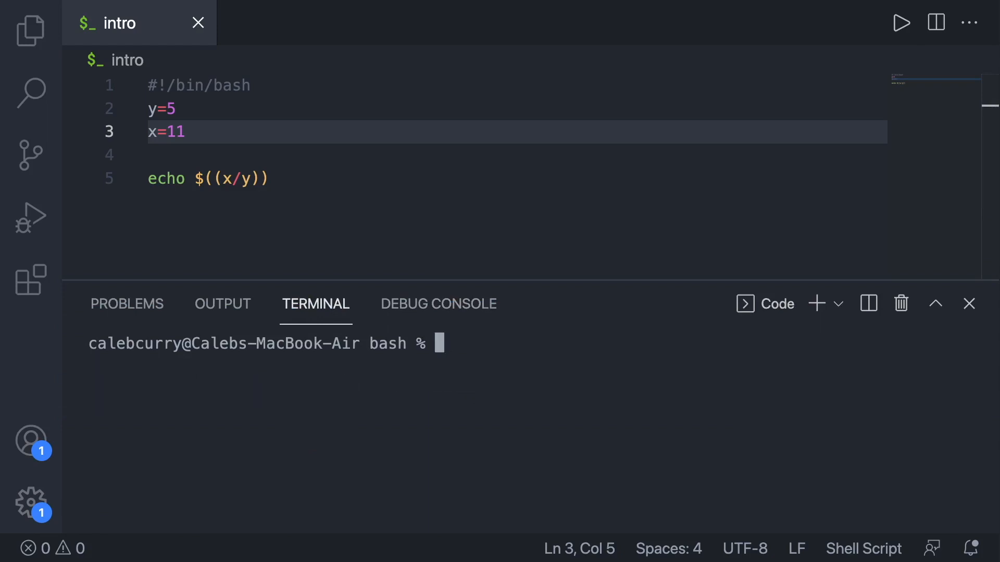
Launch bc in the terminal and view its warranty text
text(bc)
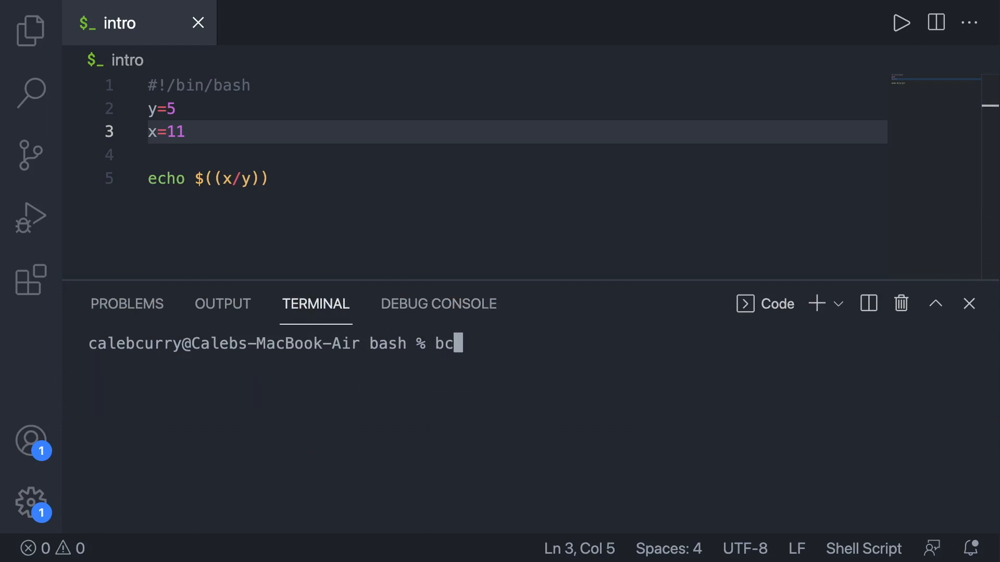
key(Return)
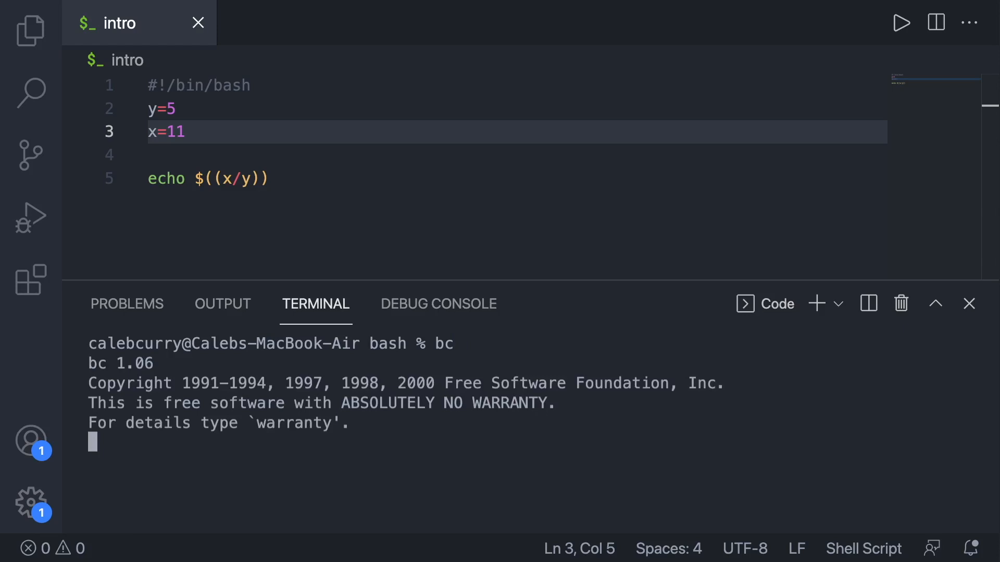
text(warranty)
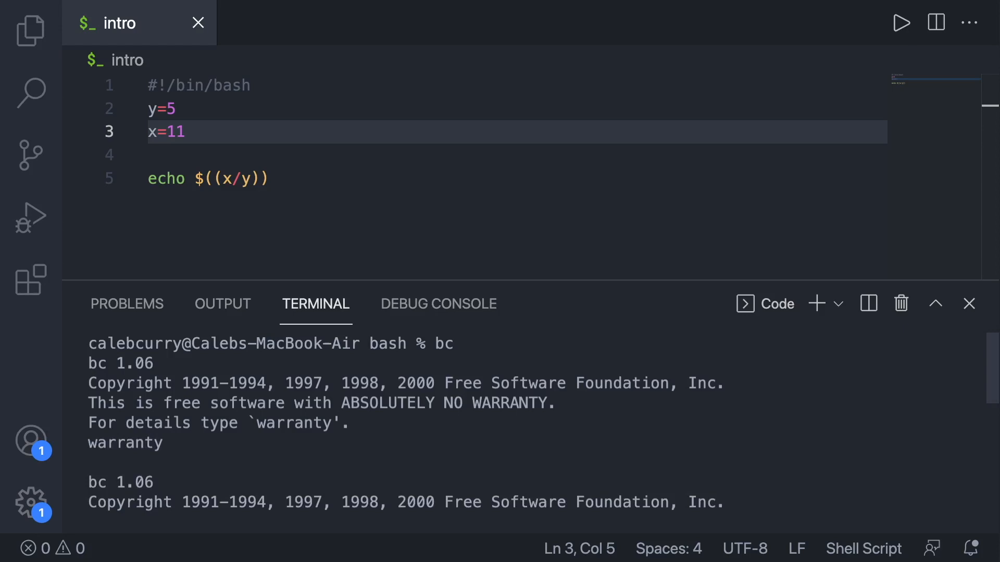
scroll(down, 3)
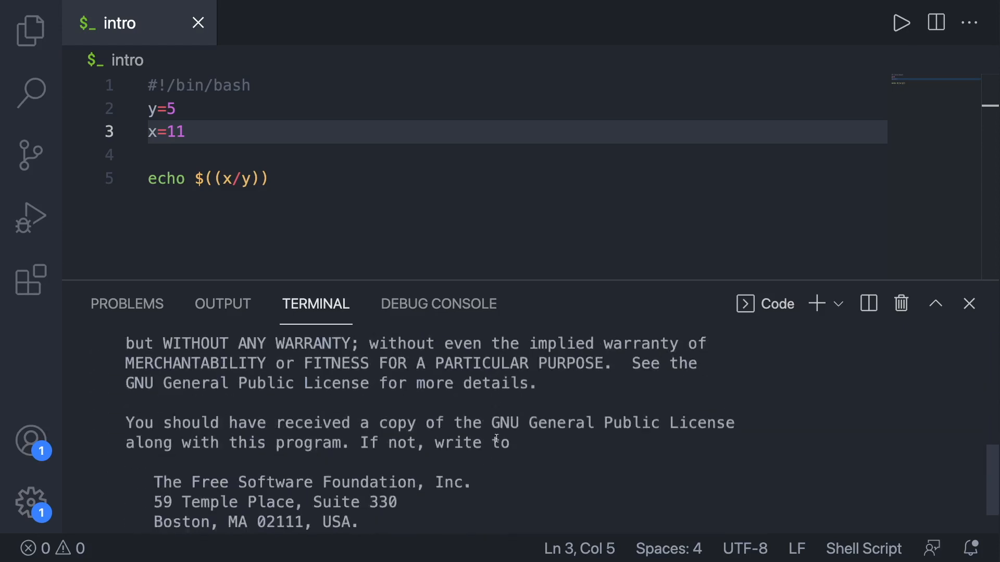
scroll(down, 3)
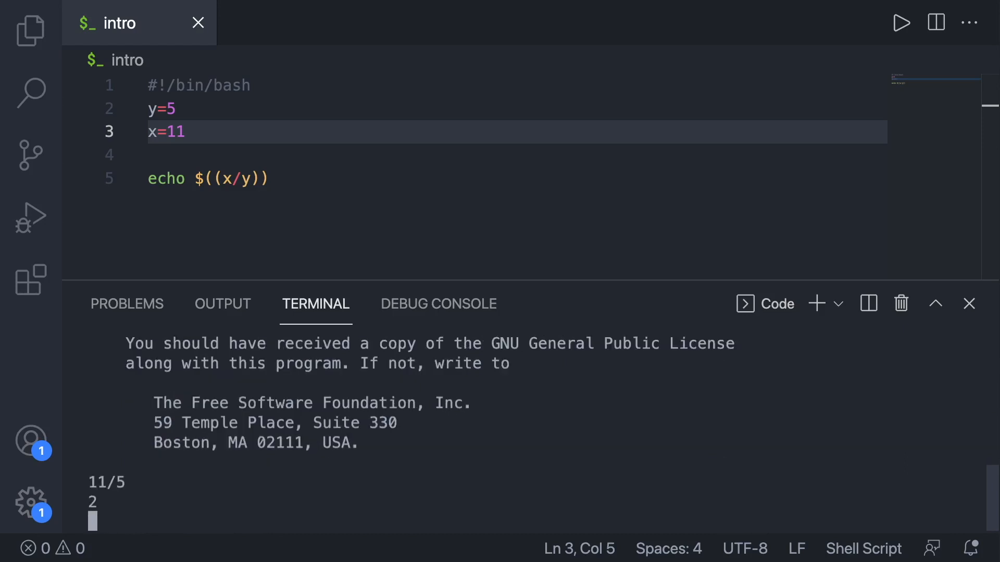
Set scale=2 in bc, evaluate 11/5 as 2.20, and quit bc
text(sca)
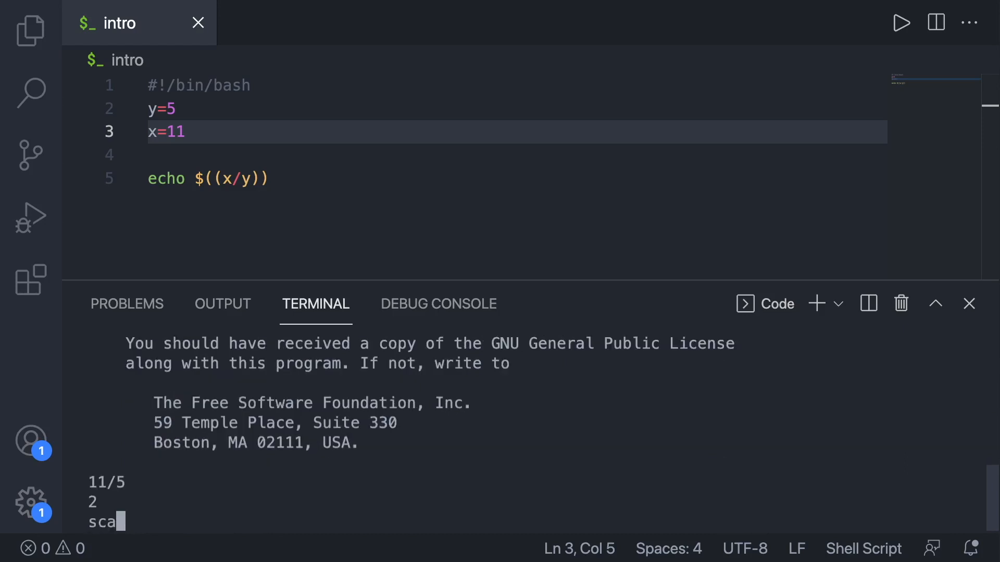
text(le=)
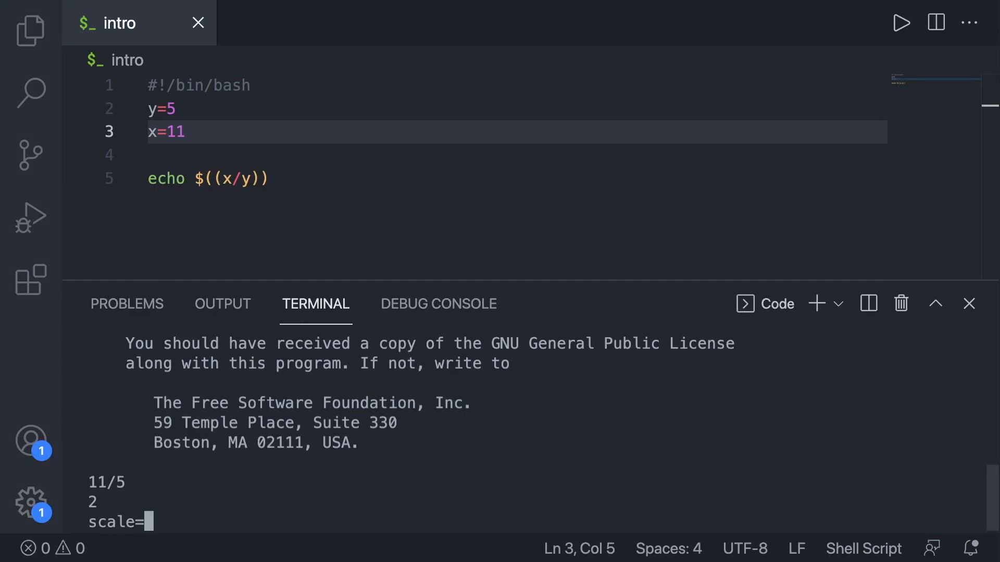
text(2)
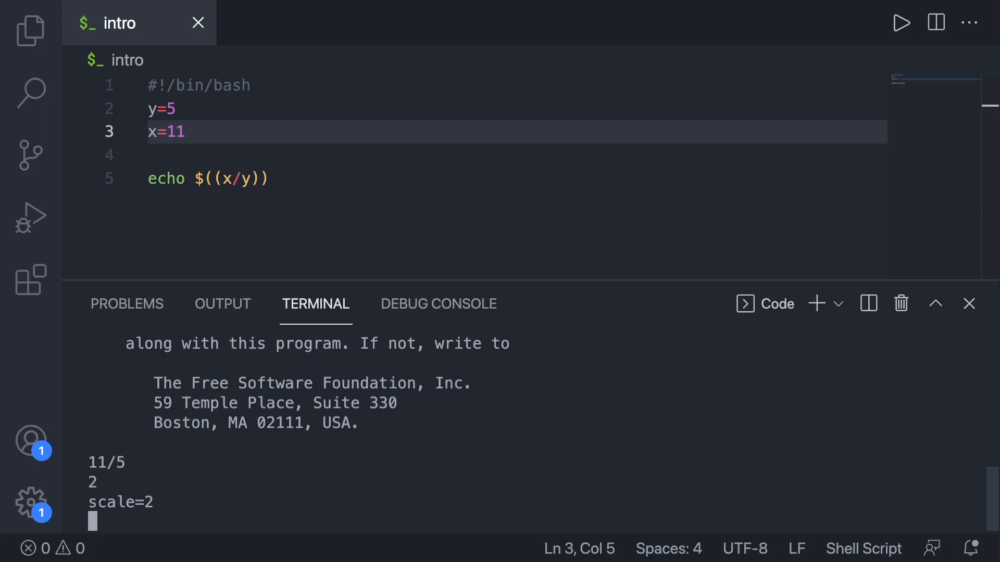
text(11/5)
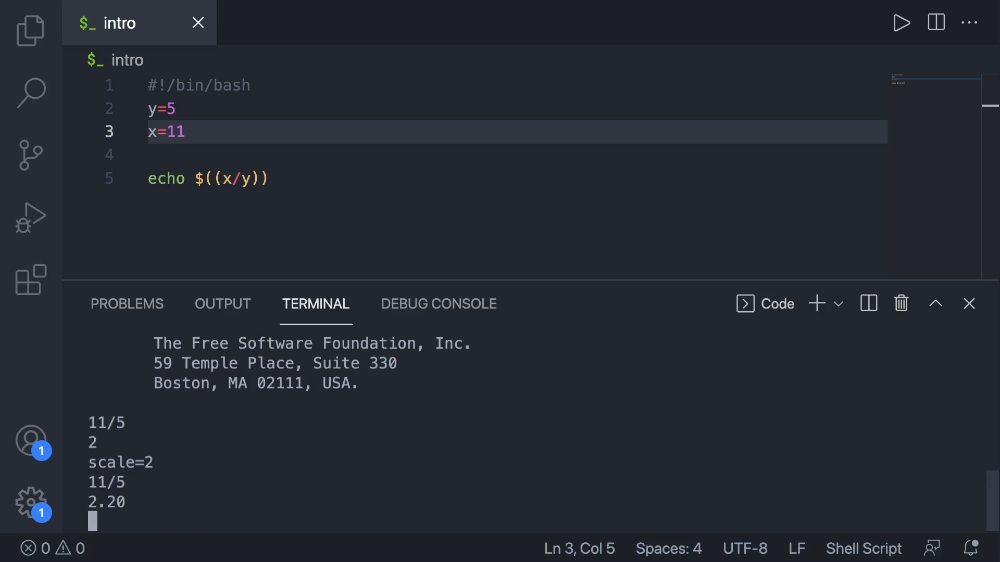
mouse_move(124, 171)
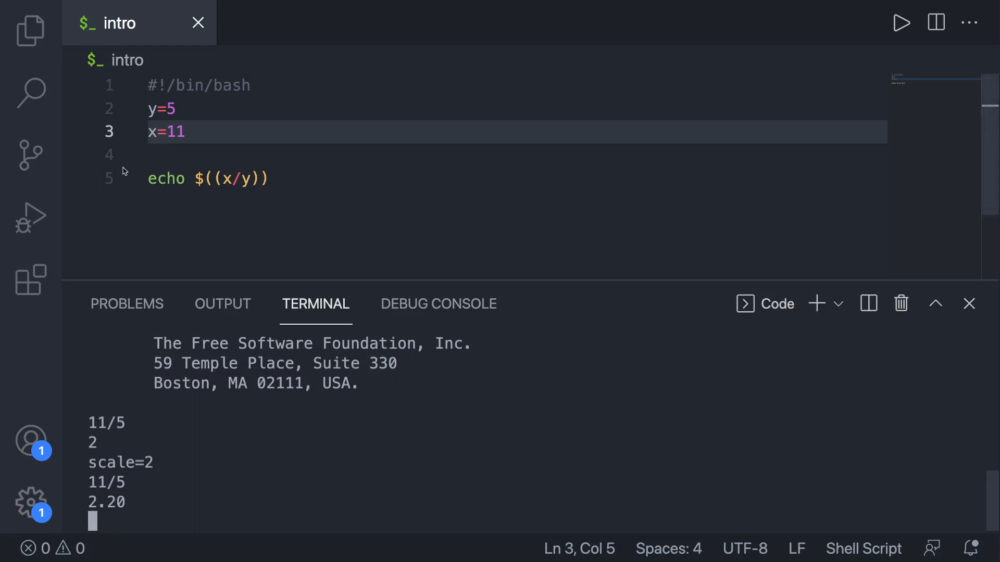
text(quit)
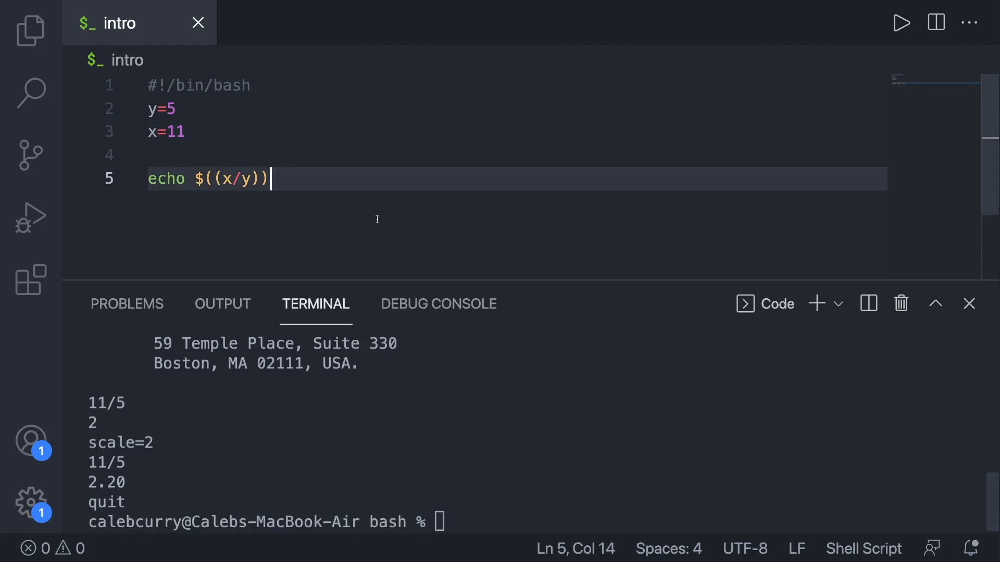
Write echo "$x/$y" on line 7 of the script
text(e)
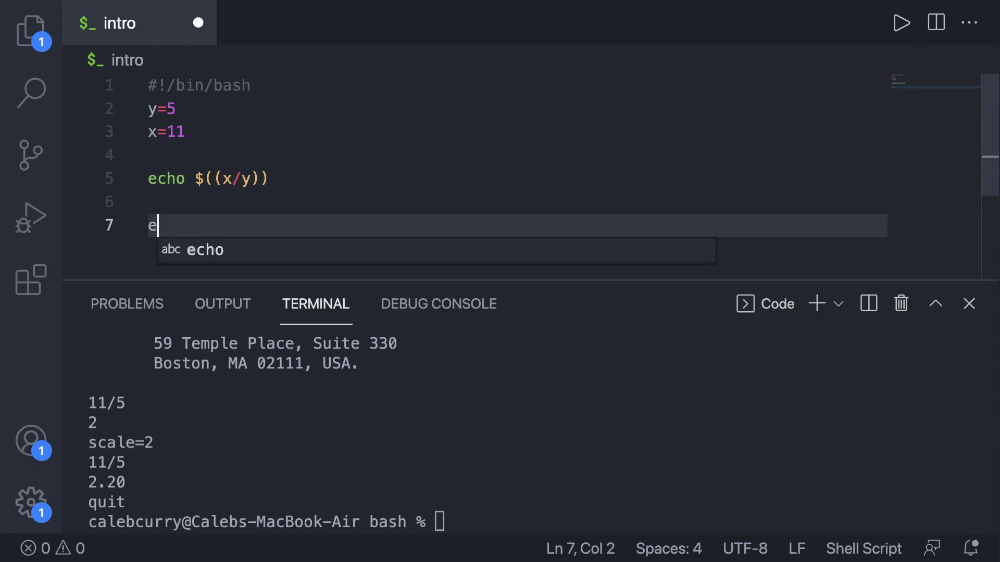
text(cho "")
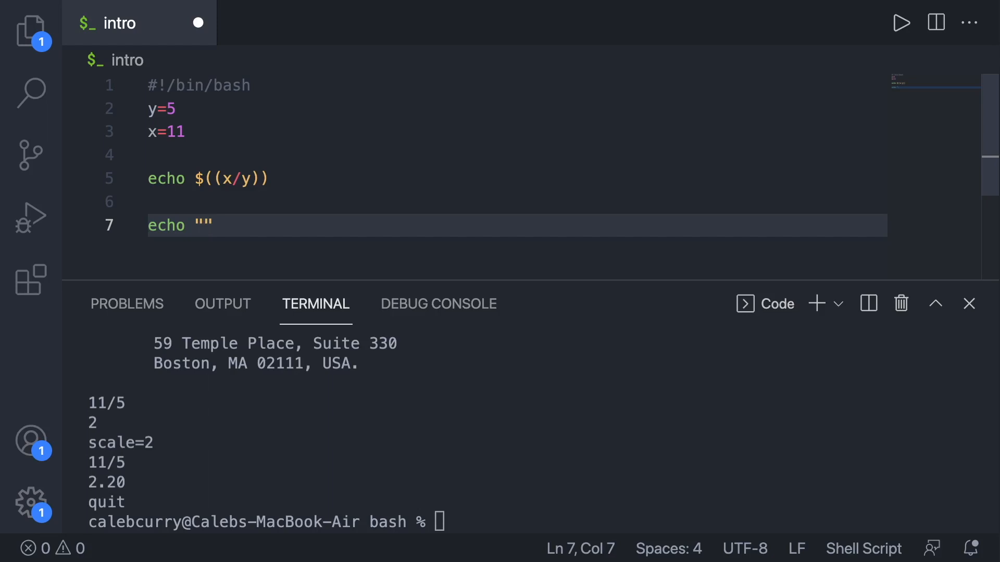
text($x)
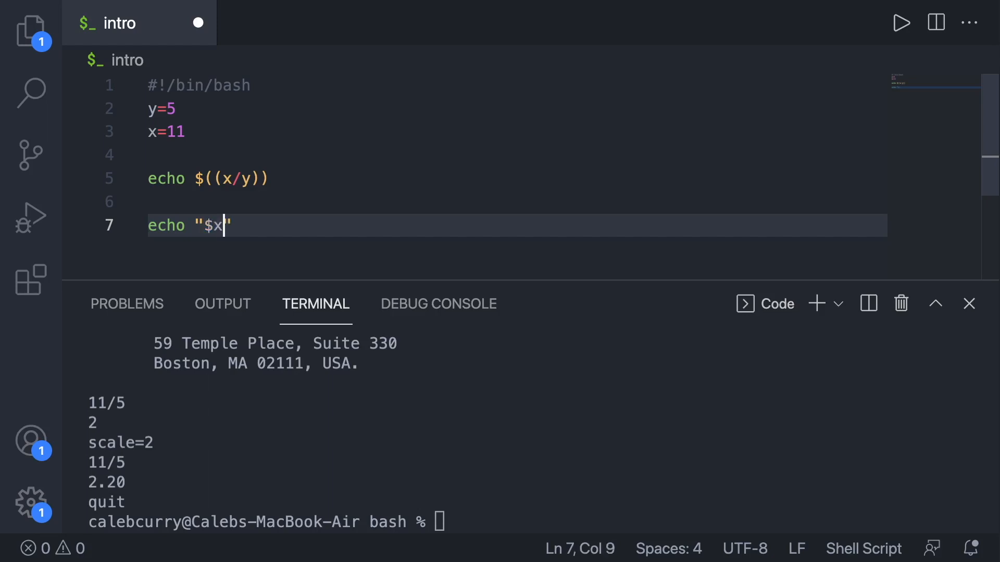
text(/$)
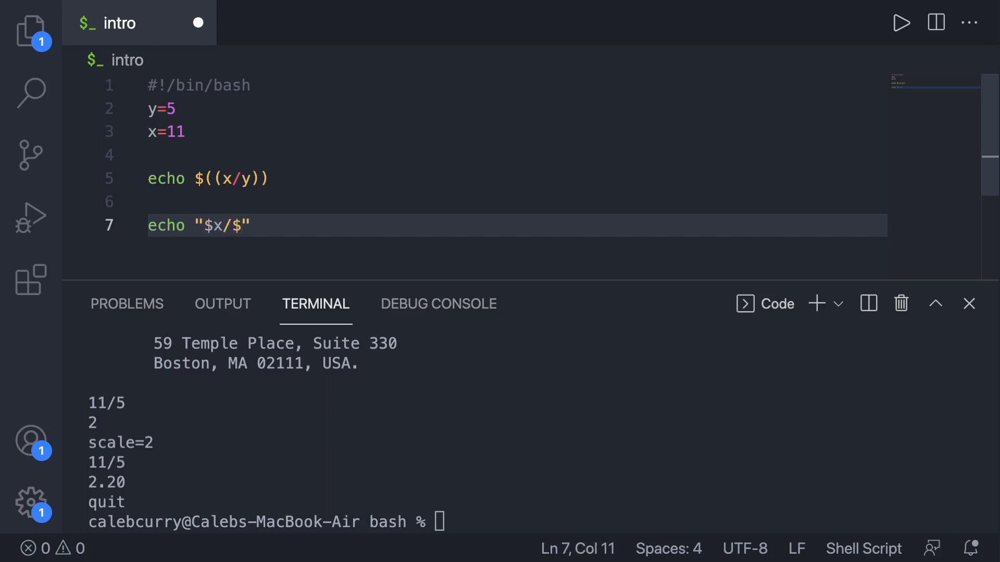
text(y)
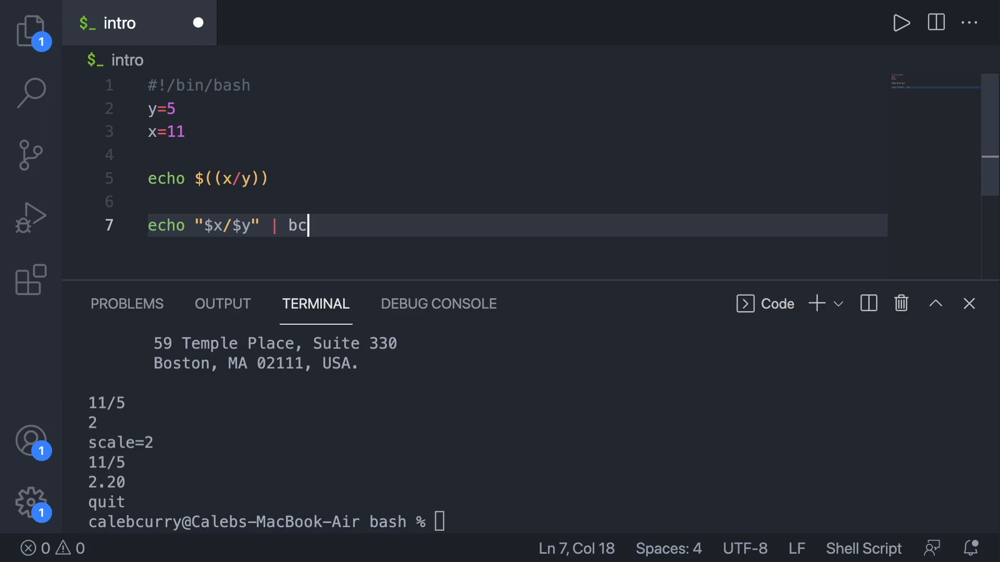
Prefix the quoted expression with scale=2; and run, printing 2 and 2.20
click(204, 225)
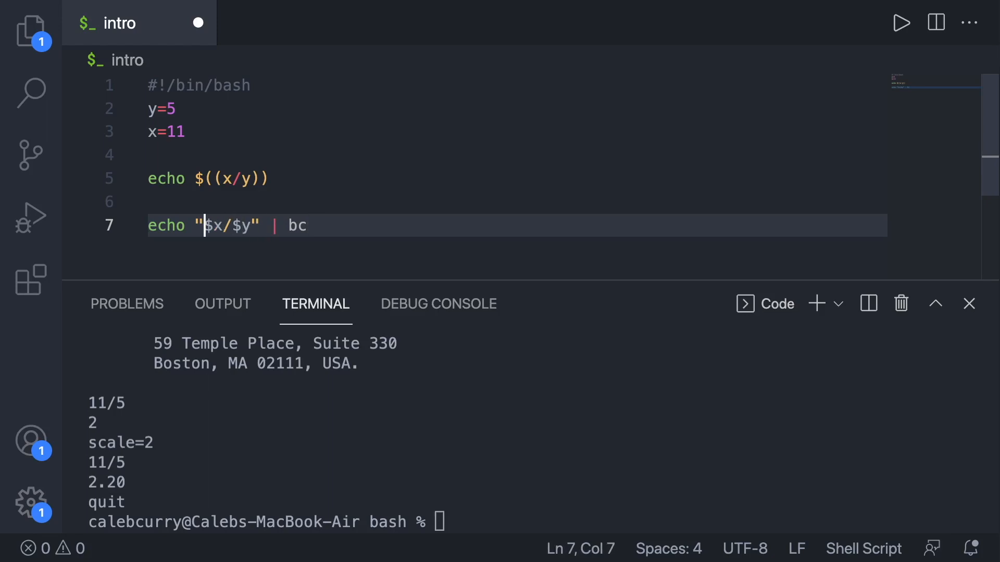
text(scale=2)
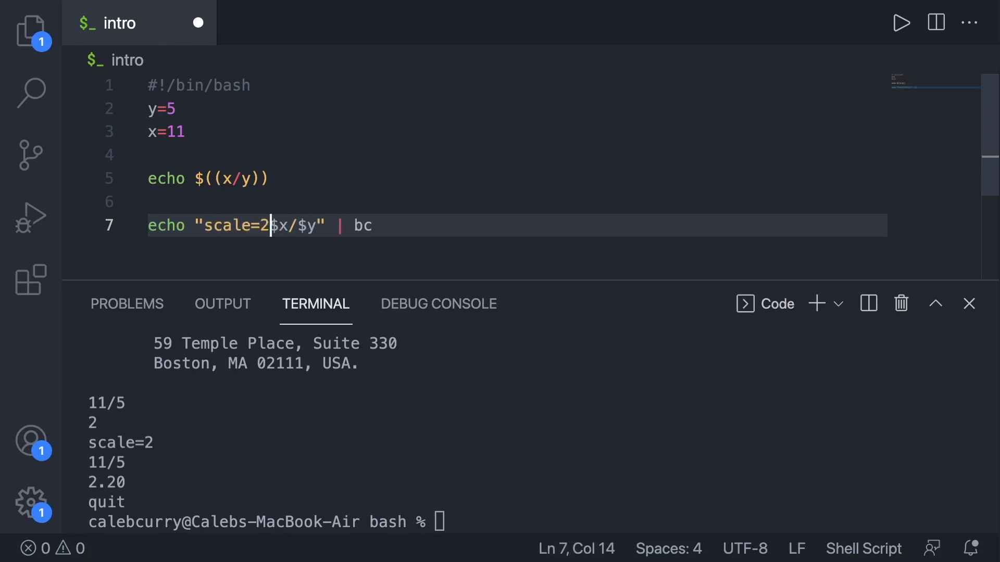
text(;)
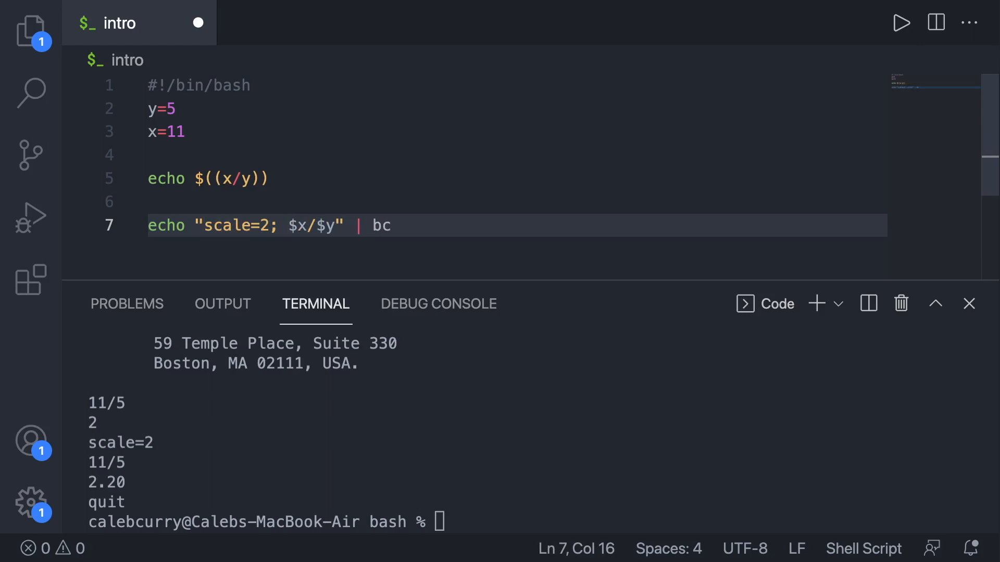
mouse_move(198, 23)
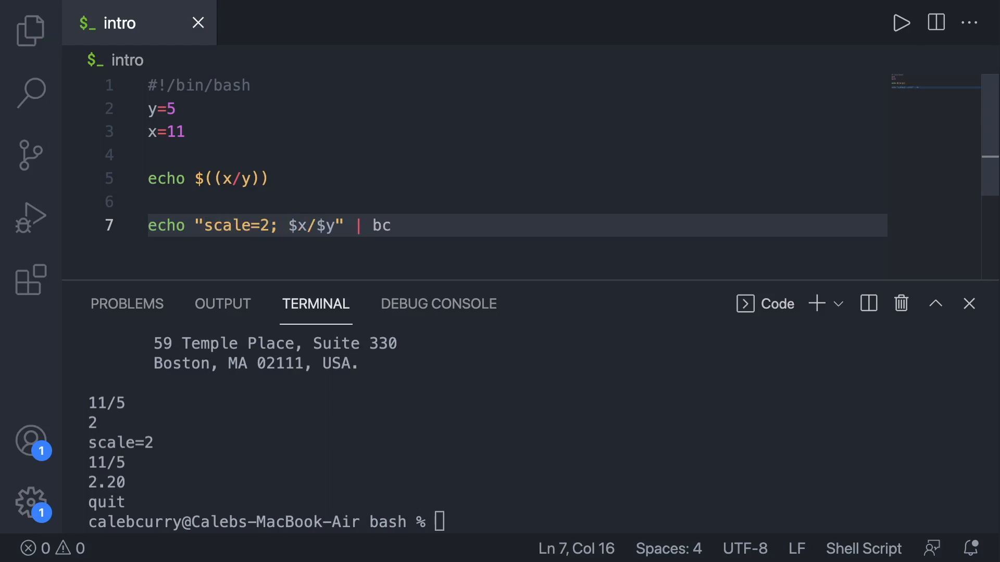
click(901, 22)
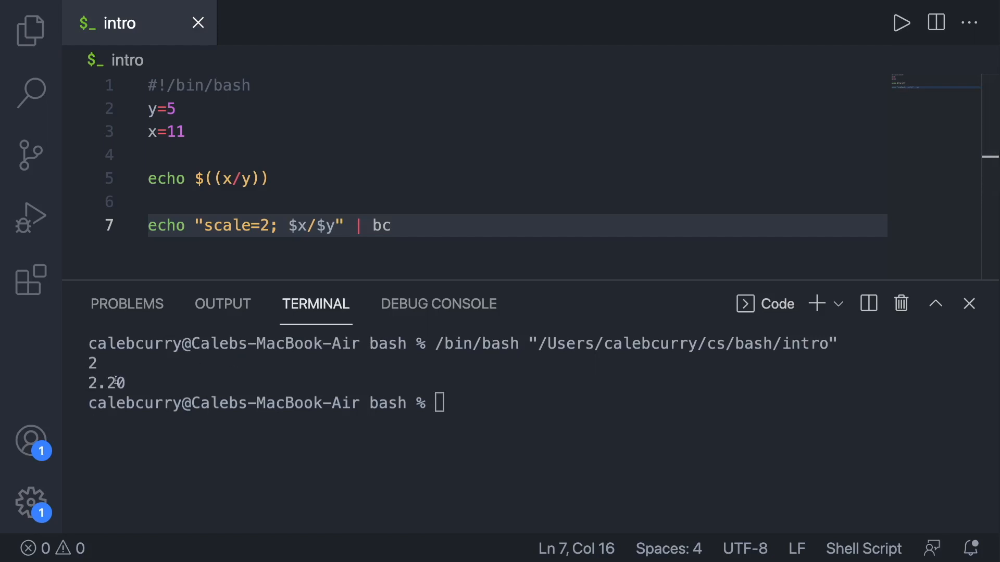
mouse_move(191, 379)
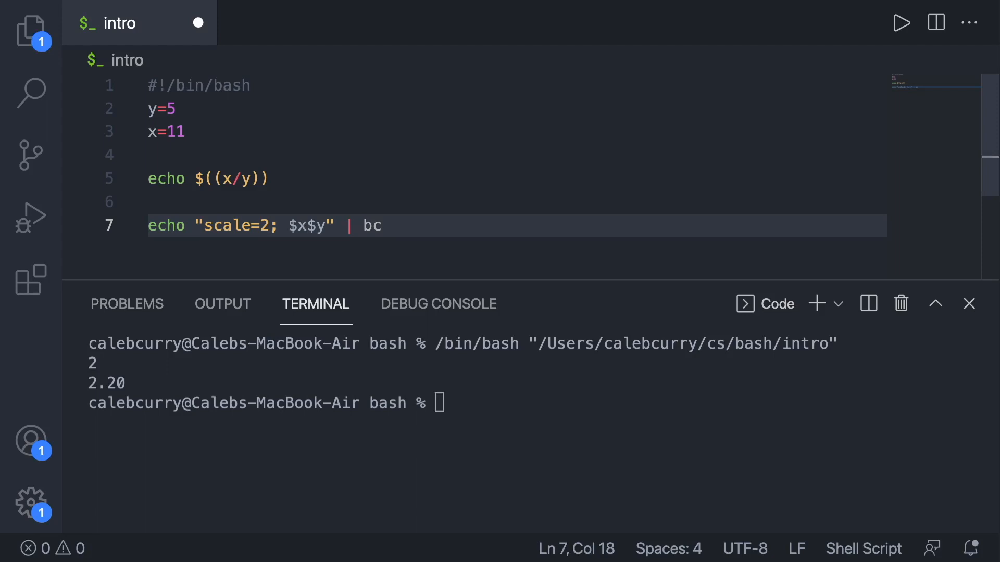
Change the division to $x%$y, then use echo $(($x%$y)) to print remainder 1
text(%)
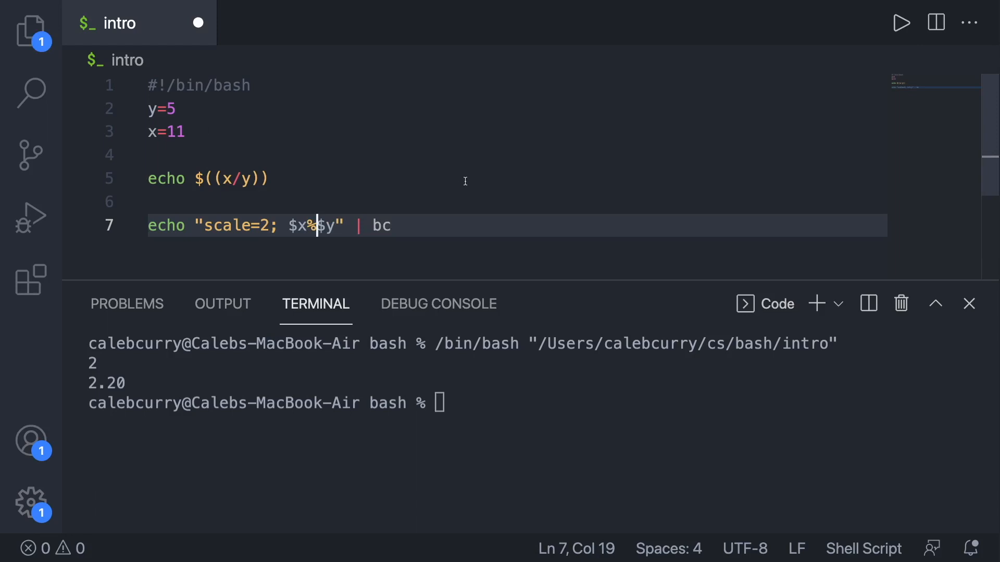
click(901, 22)
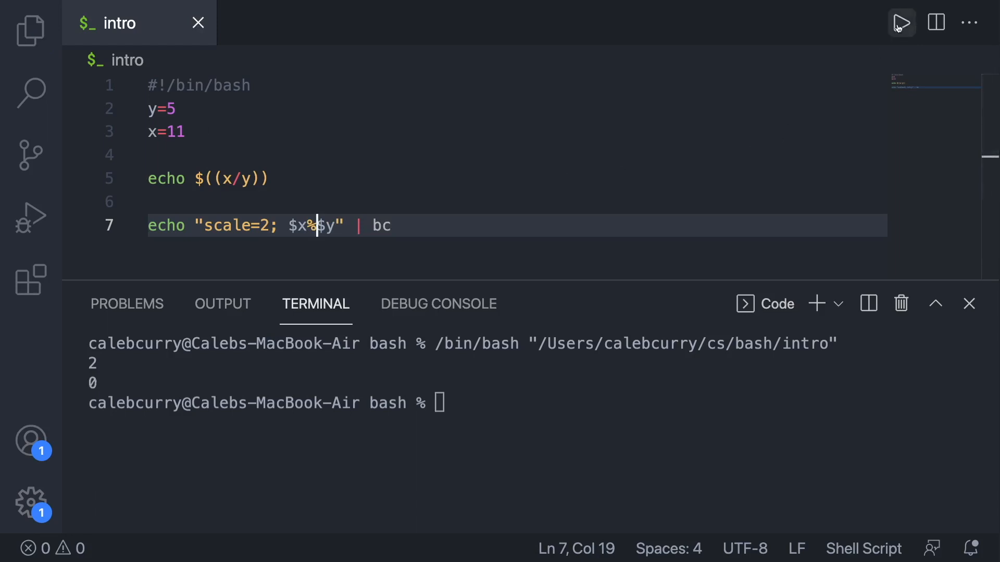
mouse_move(108, 383)
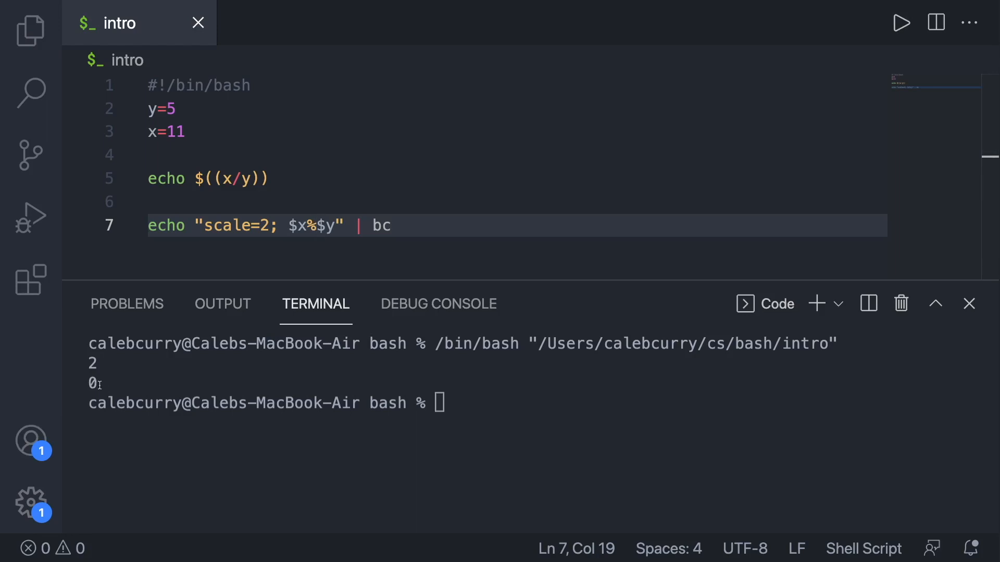
mouse_move(109, 370)
text(echo $(($x%$y)))
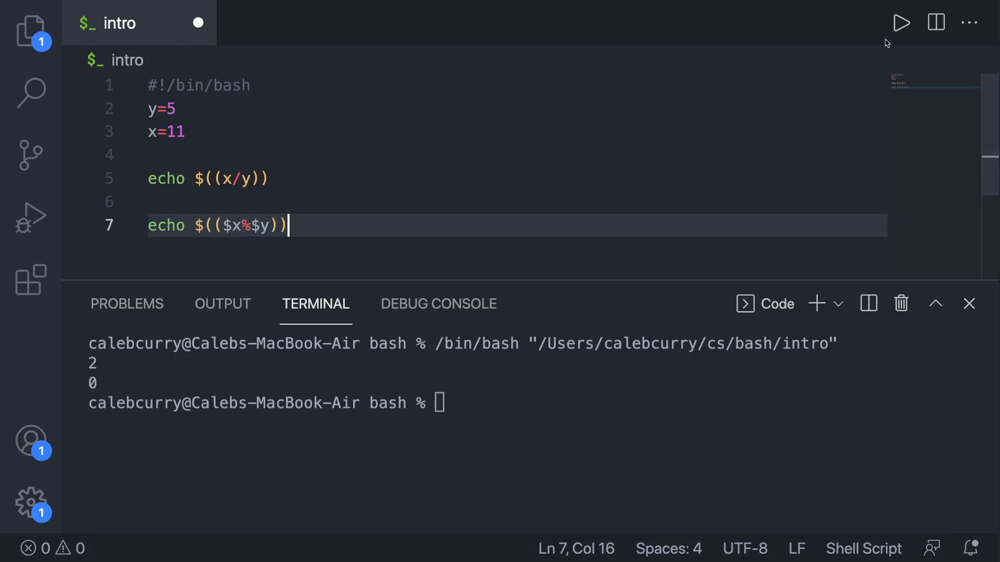
click(901, 22)
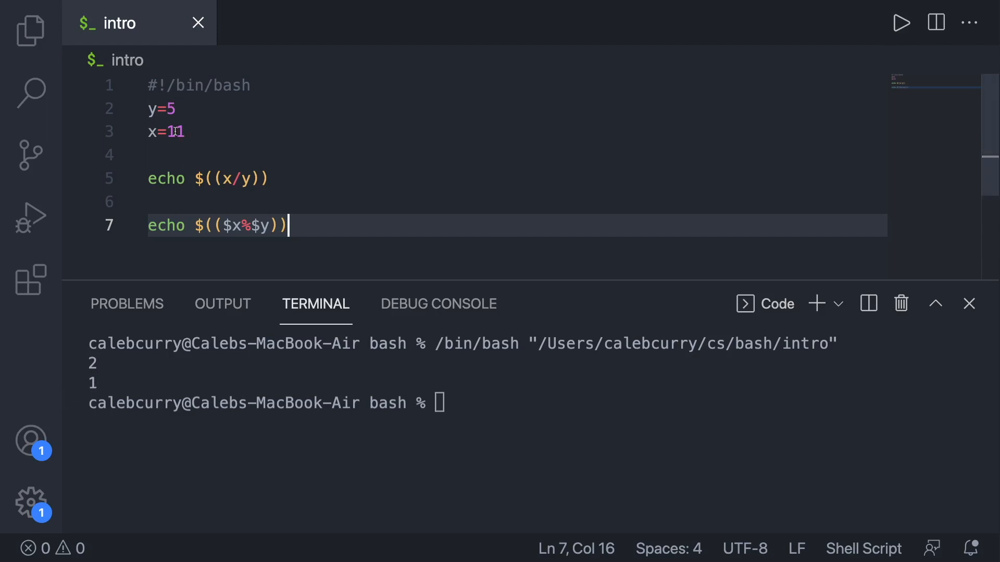
mouse_move(231, 140)
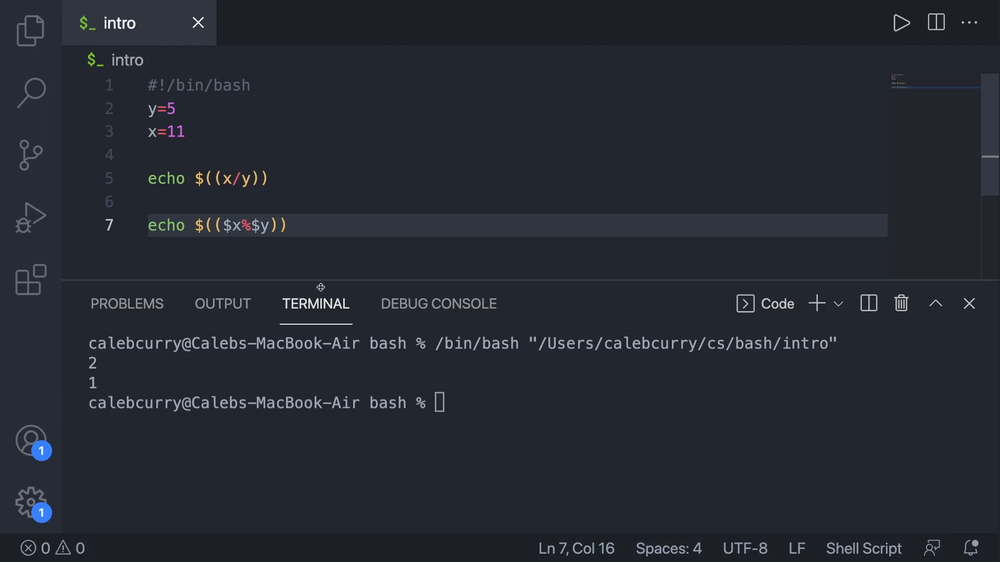
mouse_move(470, 409)
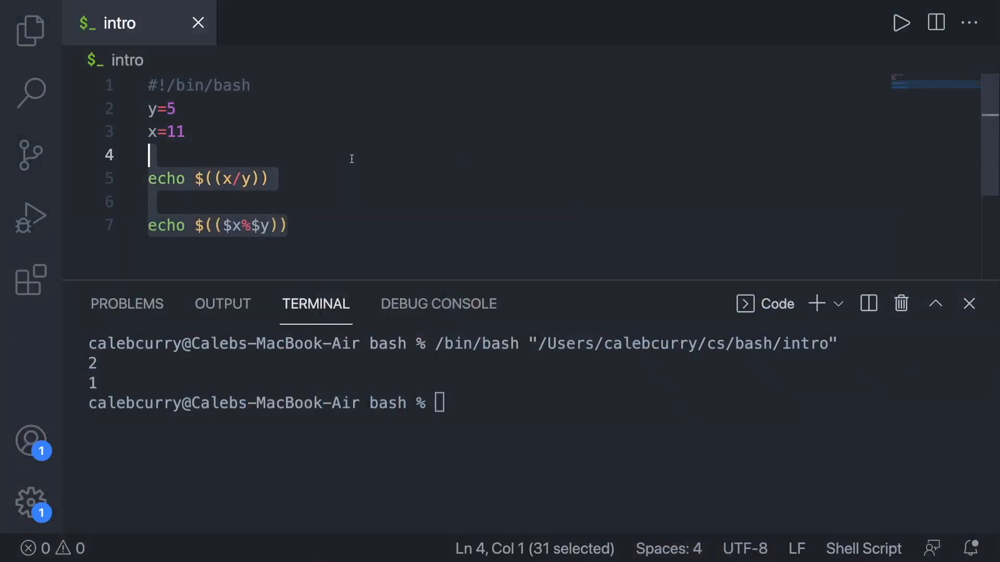
Replace the echo lines with expr $x + $y and run it, printing 16
text(e)
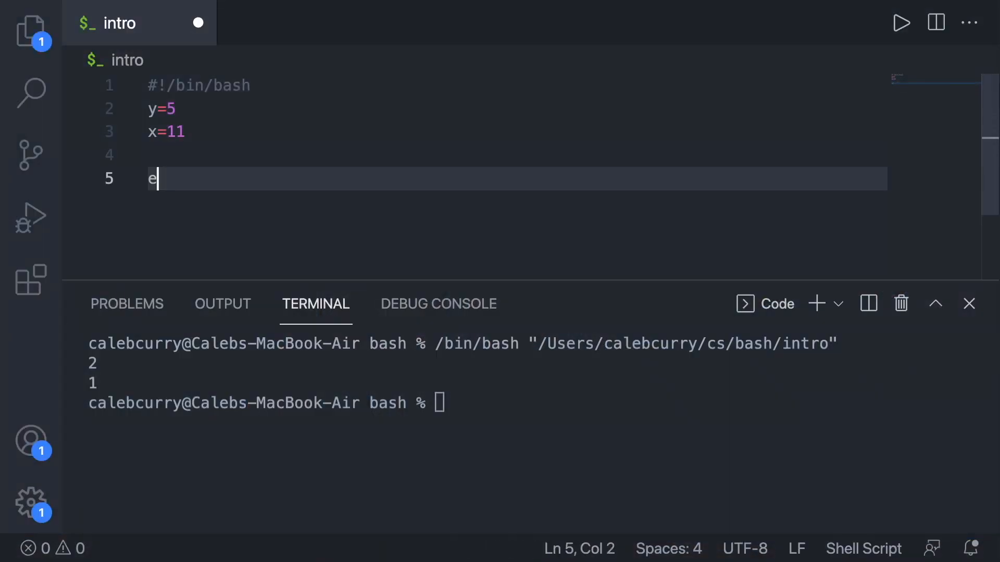
text(xpr)
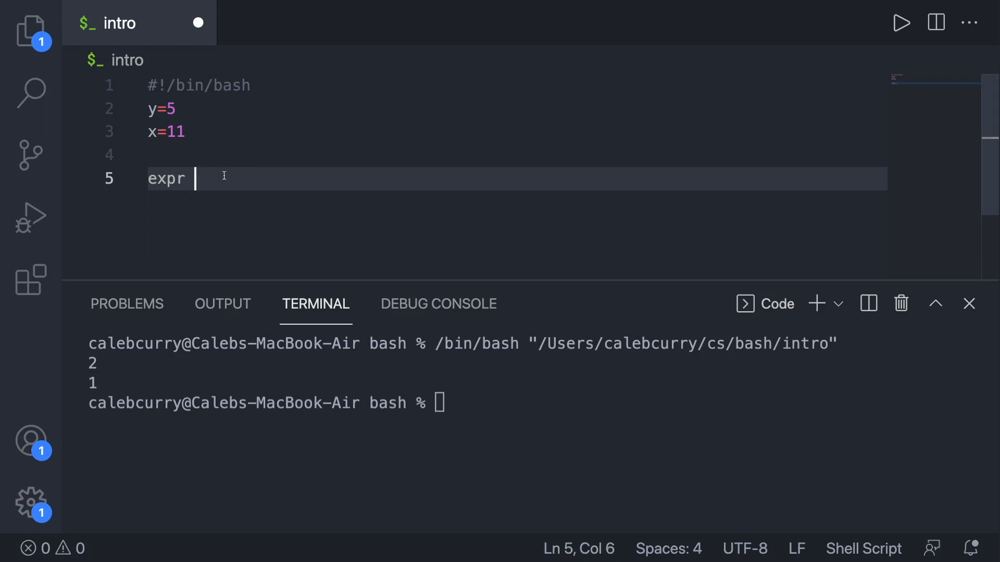
text($x+)
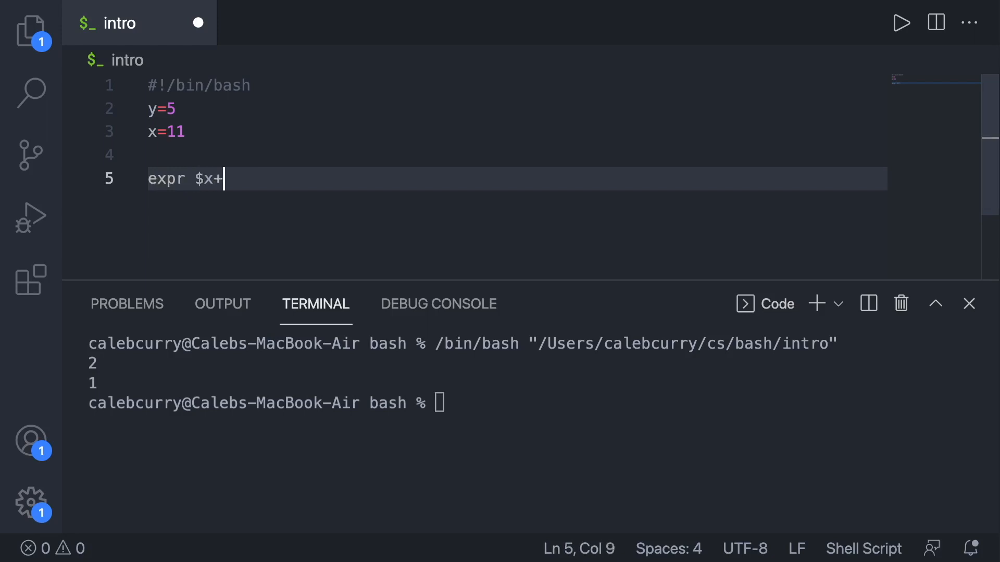
text($y)
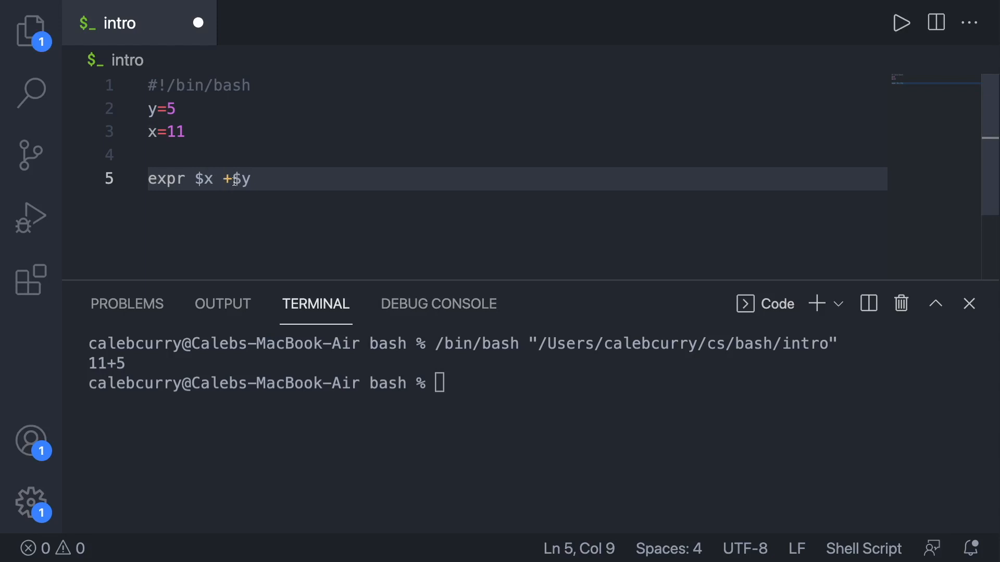
text(" ")
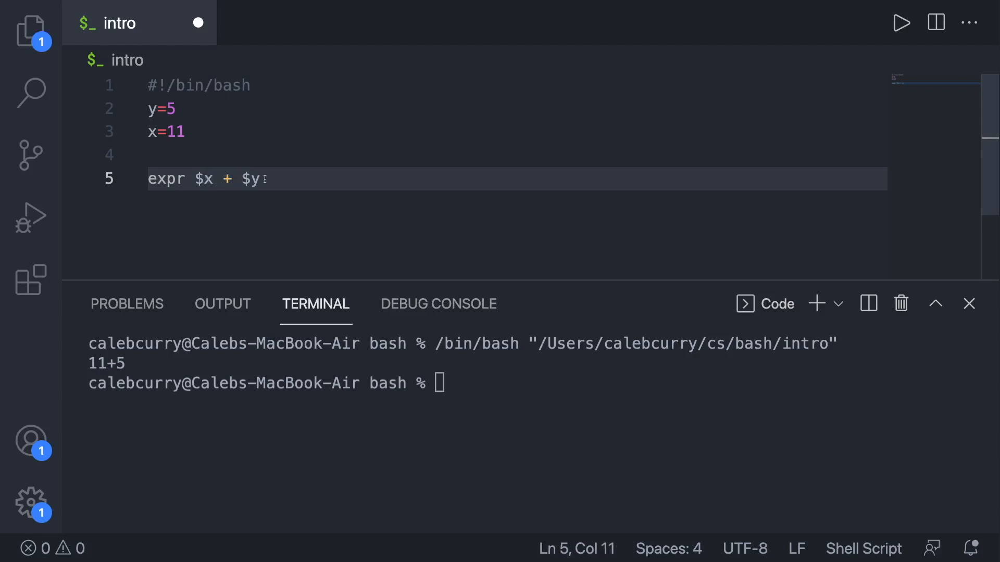
click(901, 22)
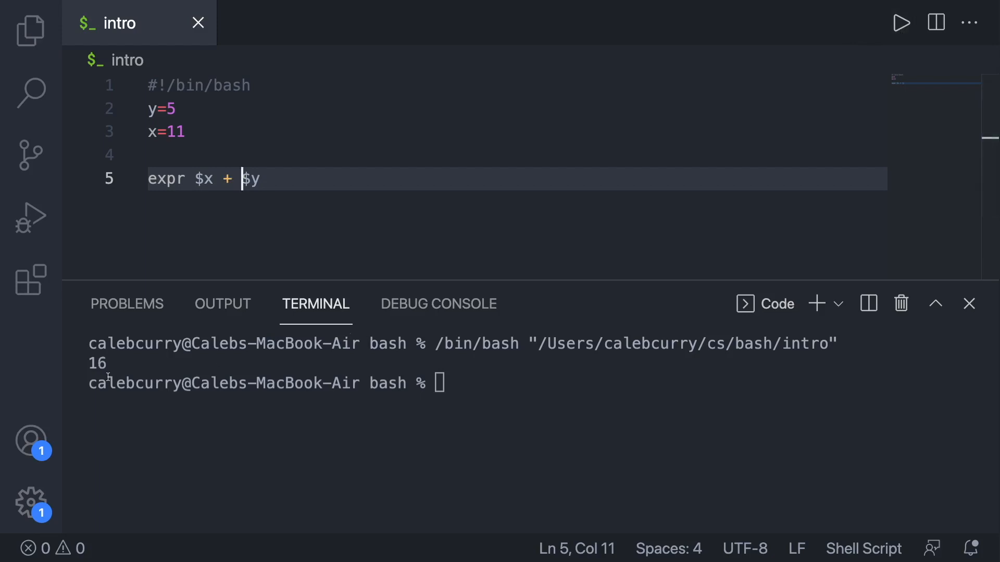
double_click(166, 179)
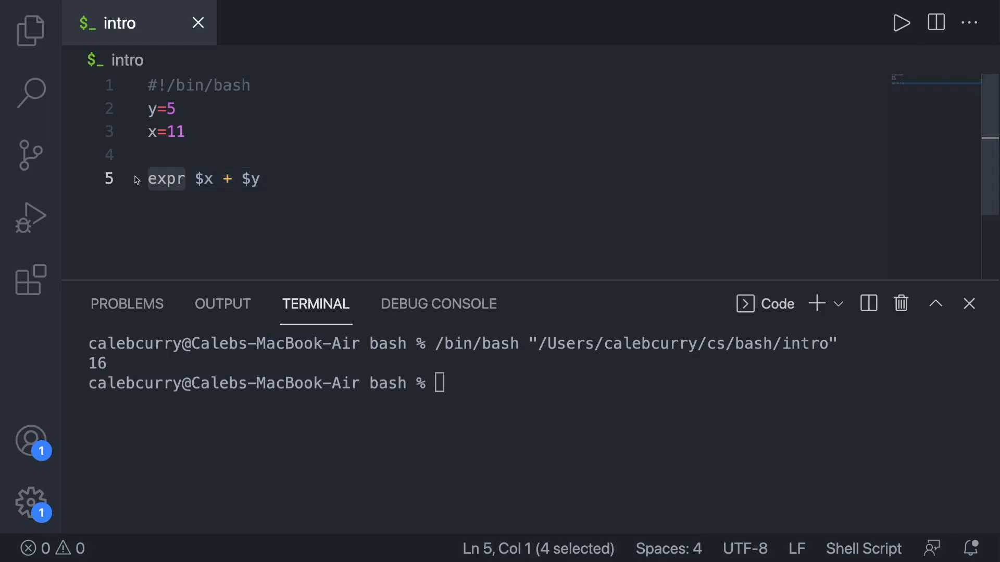
Compute let "answer = $x + $y", echo $answer, and run to print 16
text(let)
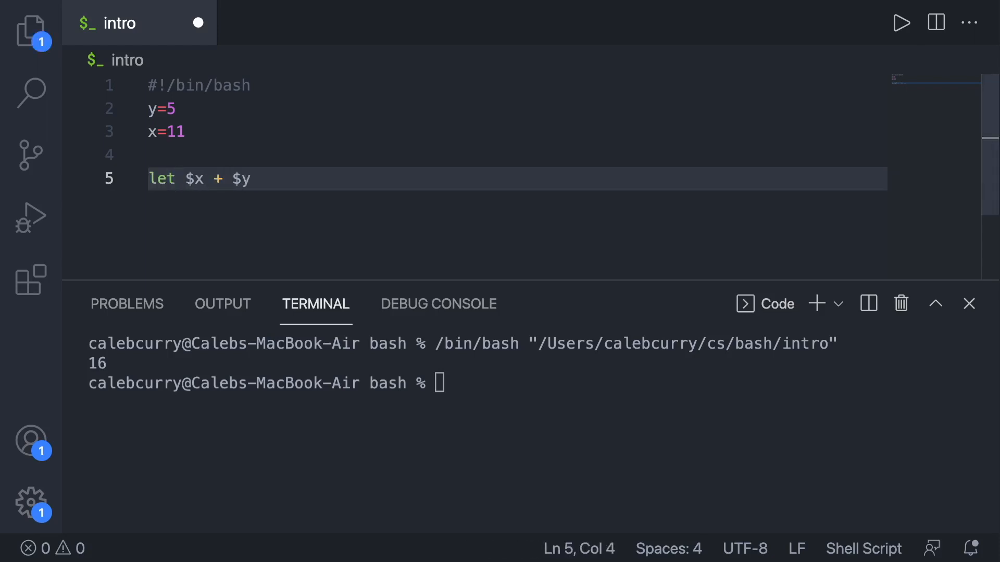
text(answer)
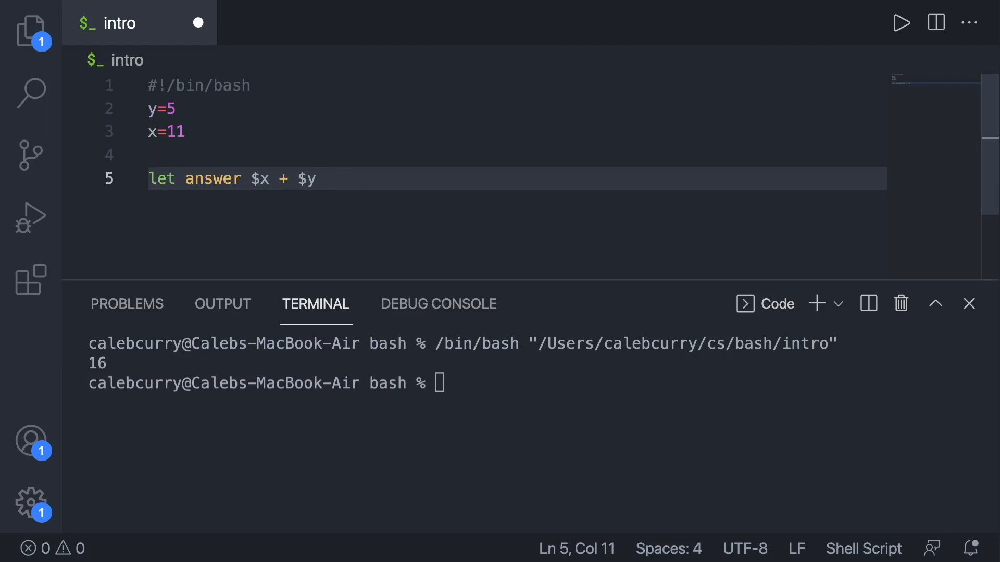
text(=)
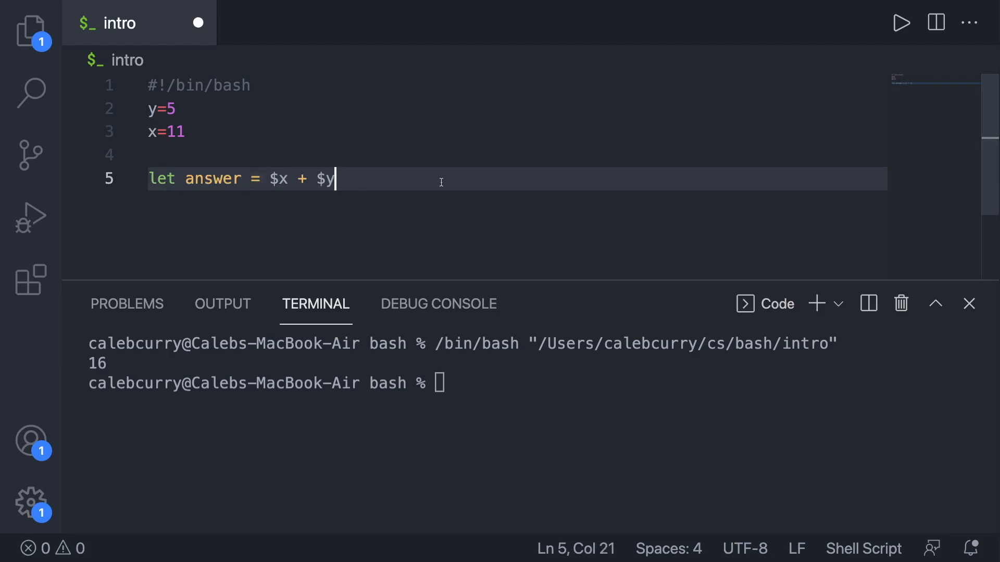
text(echo $answer)
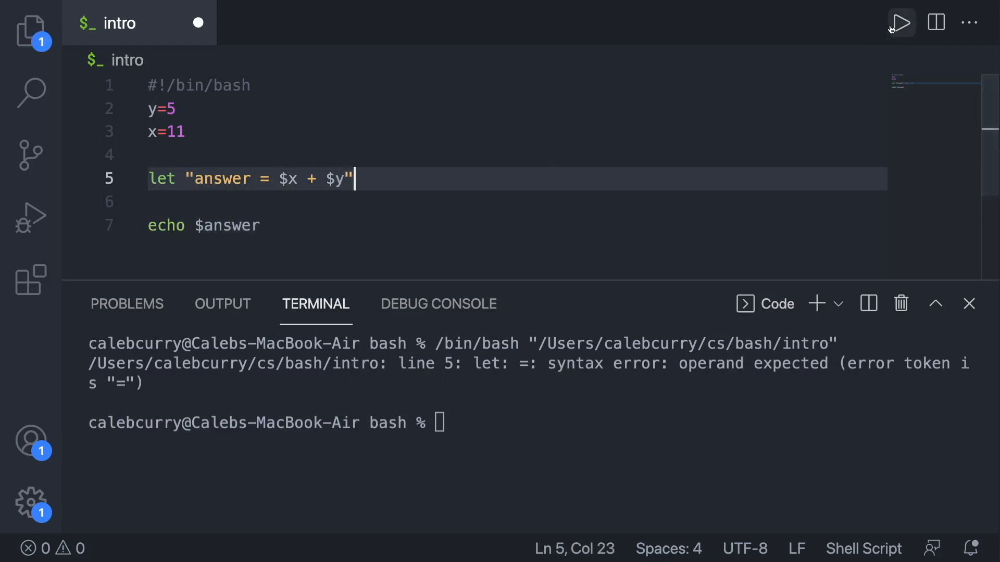
click(900, 22)
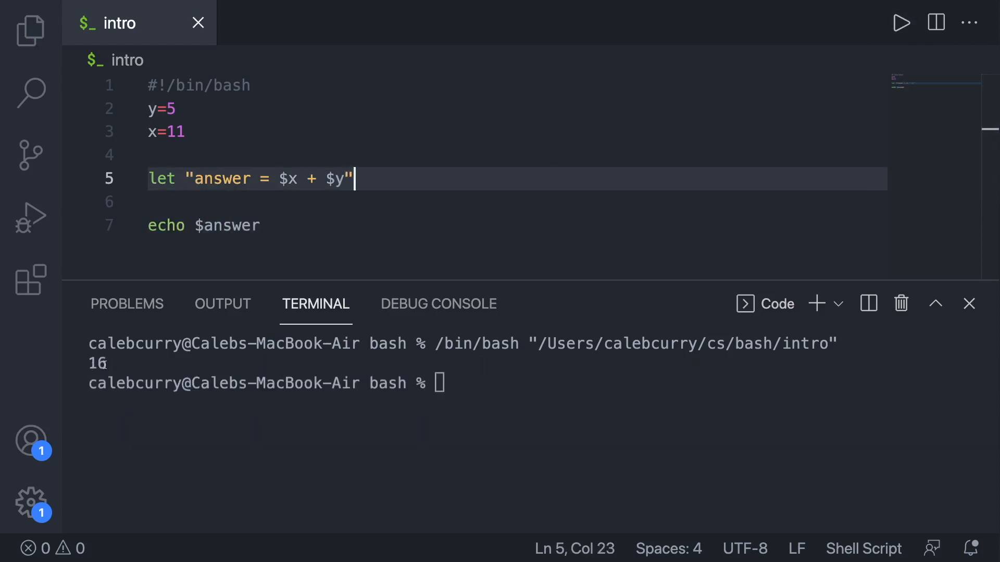
mouse_move(526, 400)
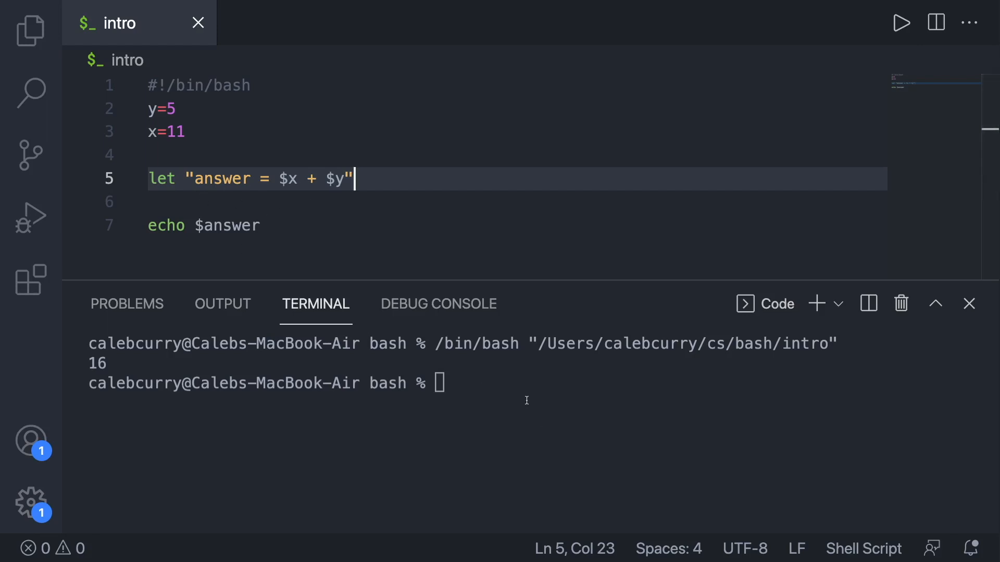